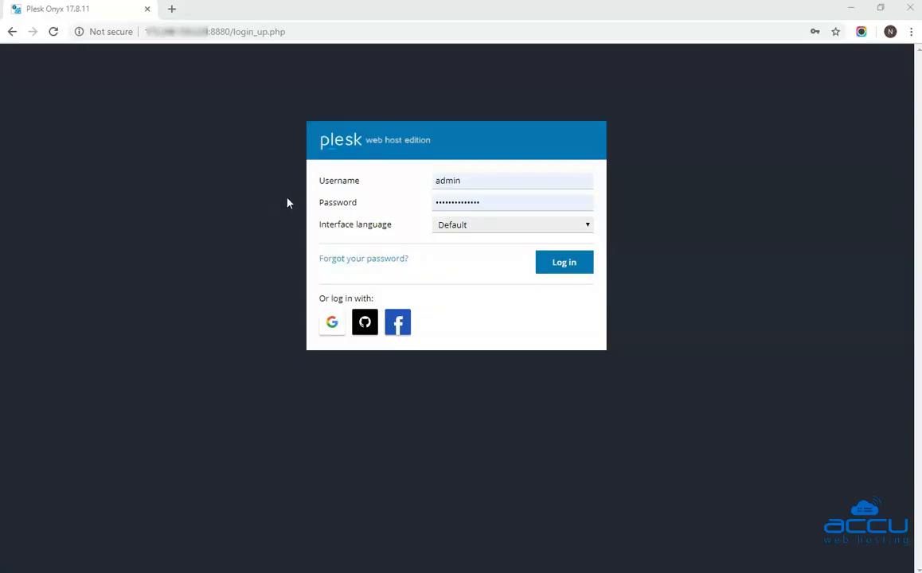
mouse_move(319, 158)
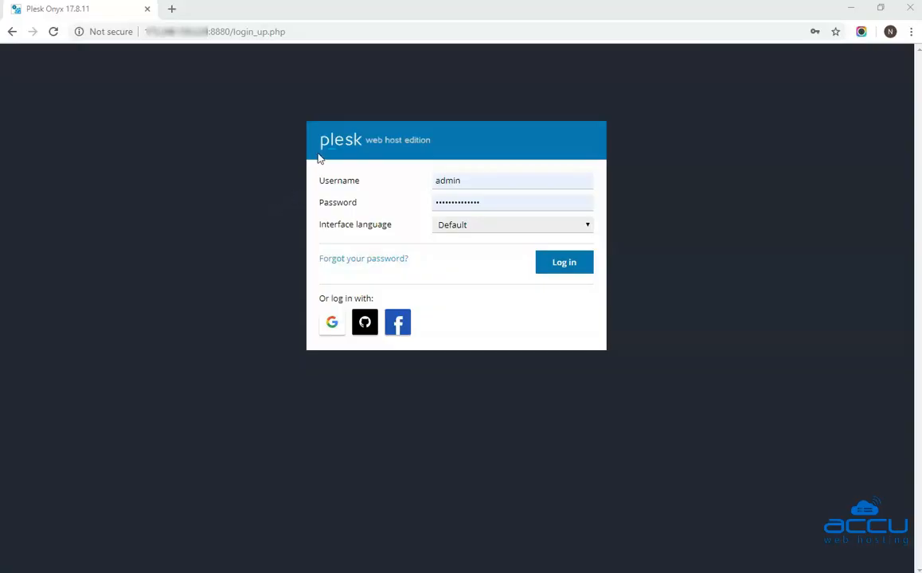
mouse_move(382, 194)
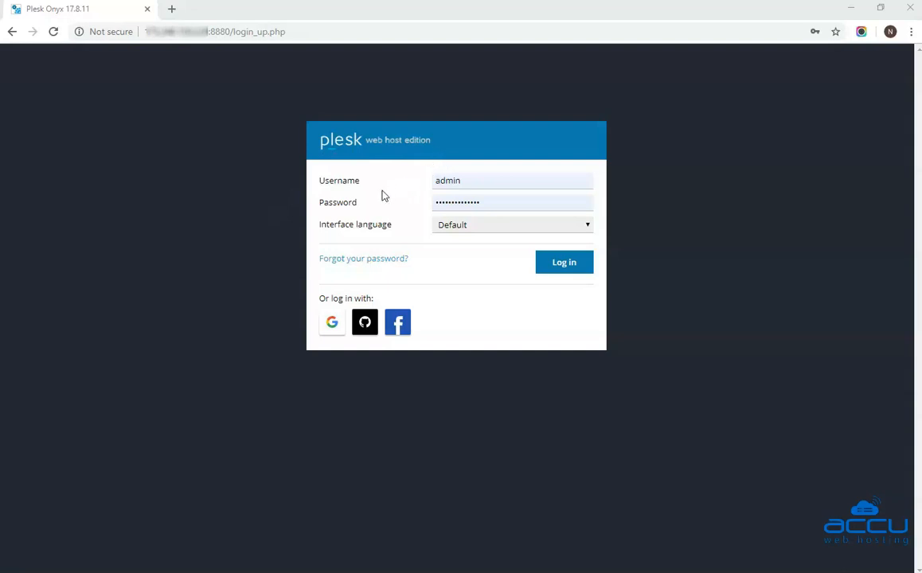
mouse_move(319, 191)
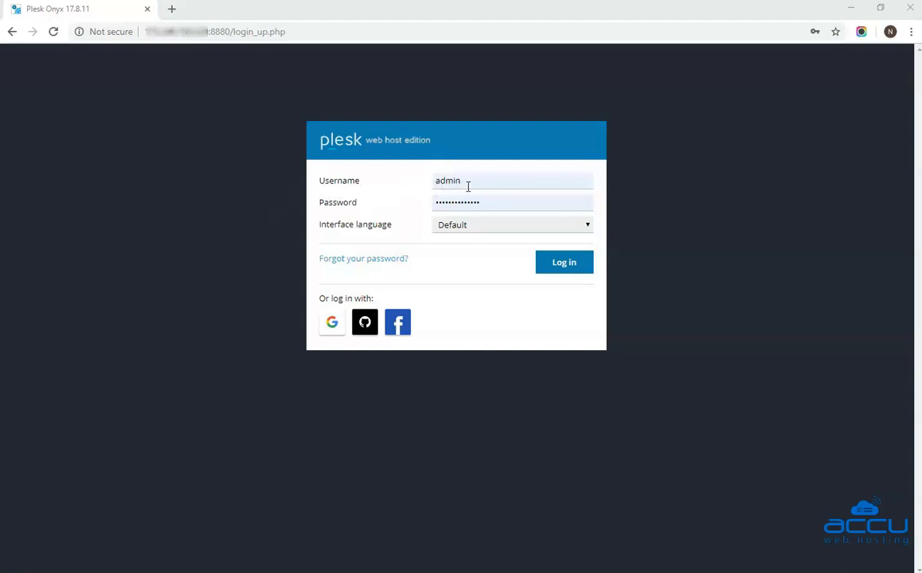
mouse_move(480, 181)
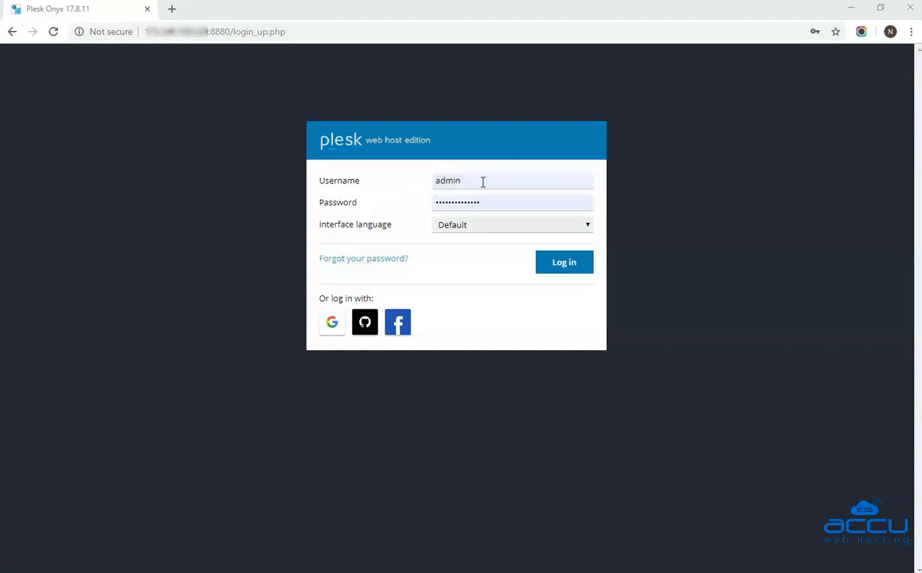
mouse_move(317, 210)
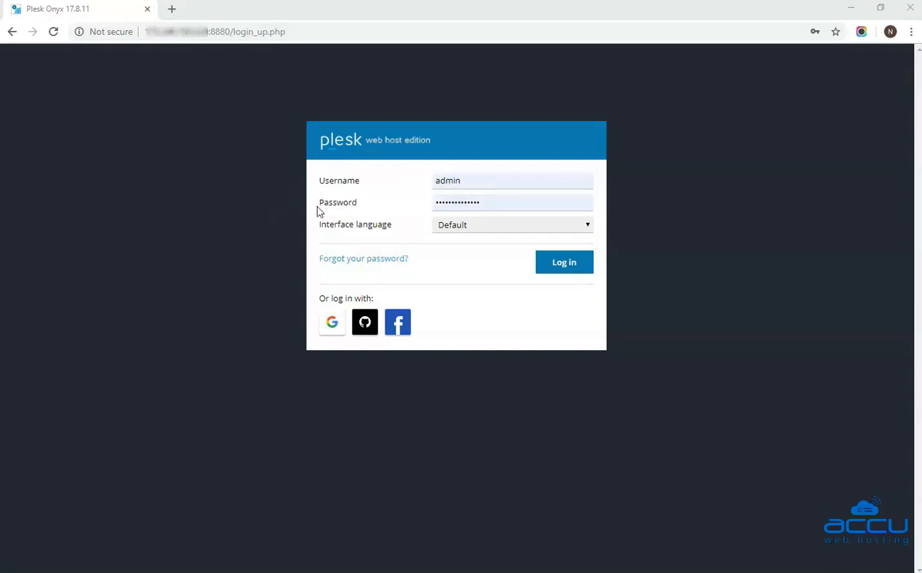
mouse_move(404, 212)
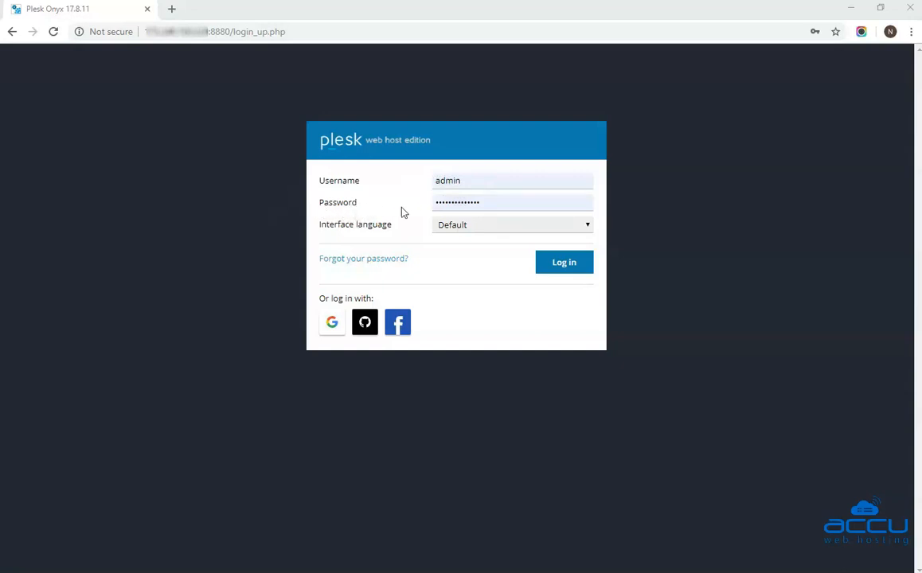
mouse_move(356, 197)
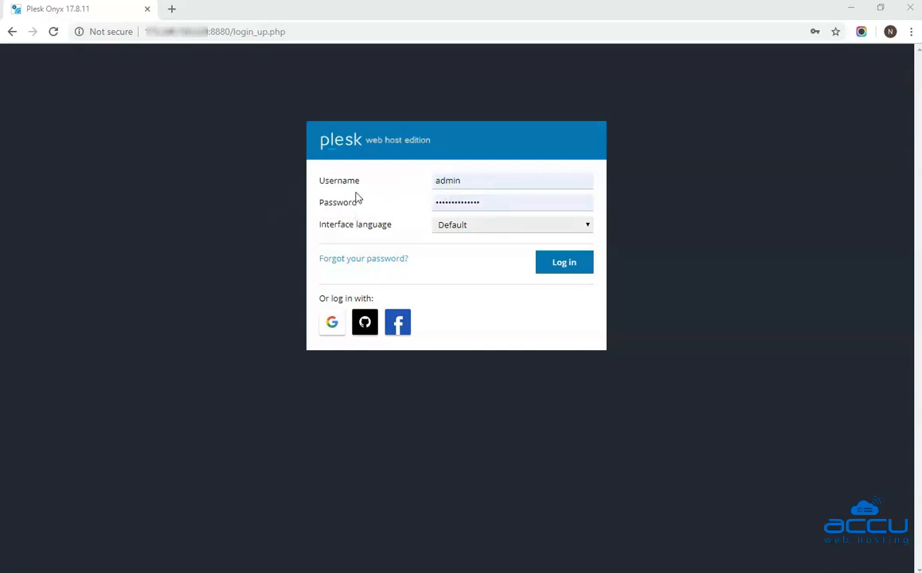
mouse_move(398, 221)
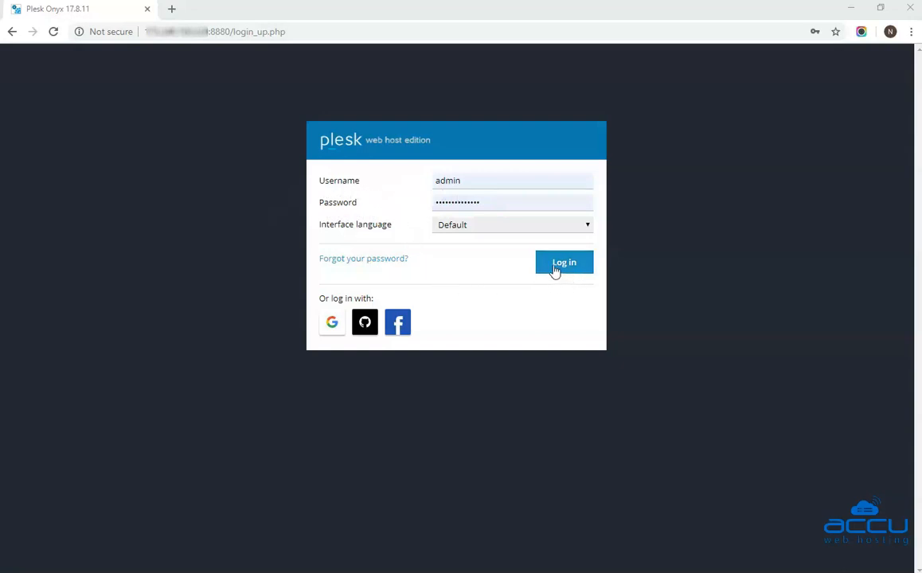
- Log in to the Plesk panel with the filled-in admin credentials
left_click(564, 263)
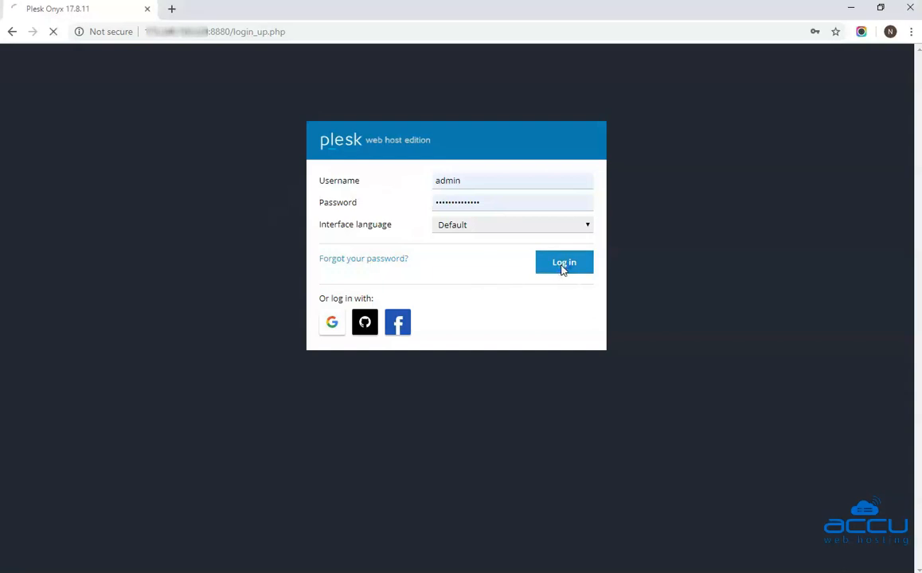
- Go to SSL/TLS Certificates for demovpstest.com from Websites & Domains
left_click(563, 262)
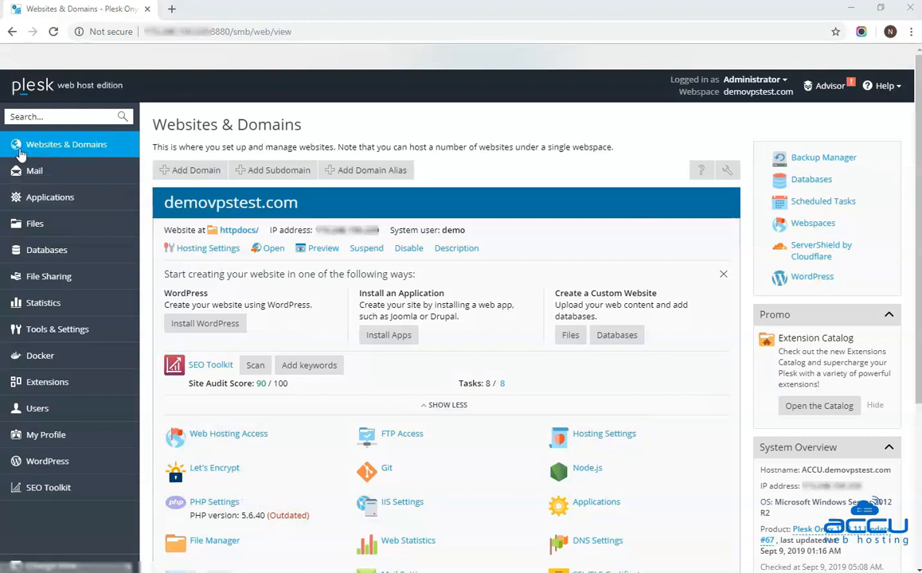
mouse_move(66, 144)
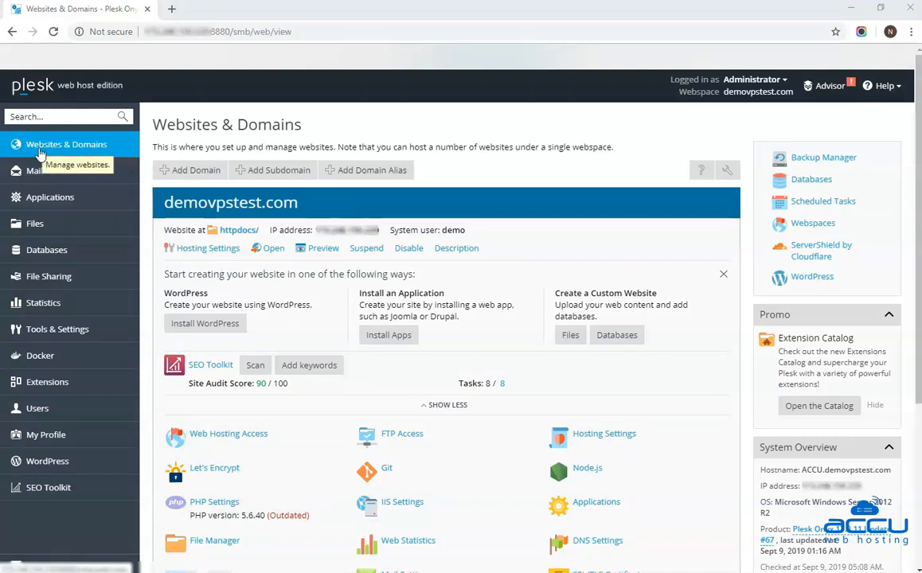
mouse_move(94, 159)
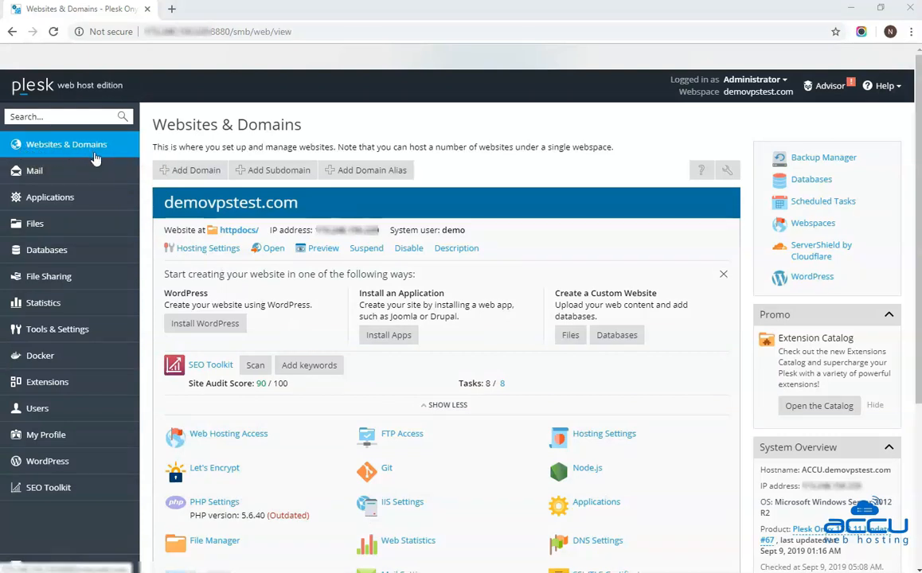
mouse_move(455, 185)
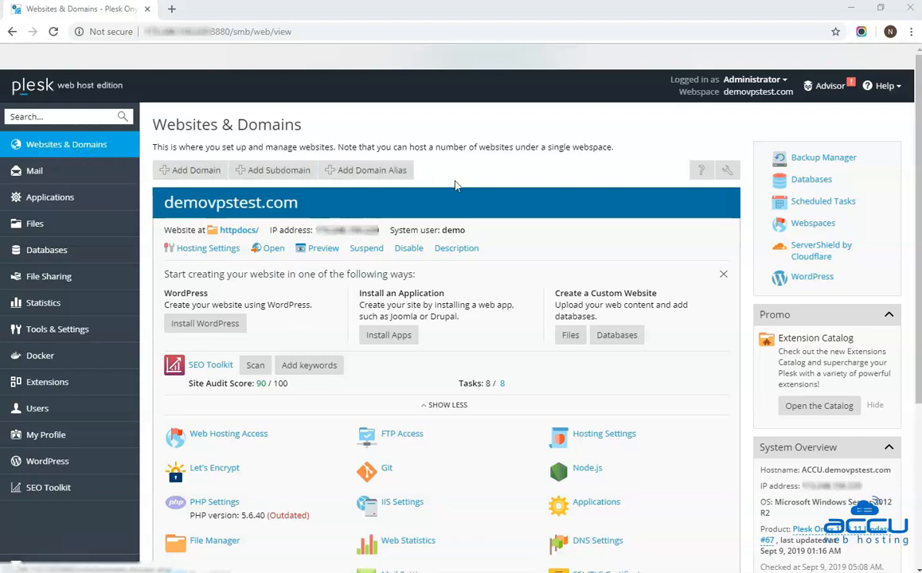
scroll("down", 3)
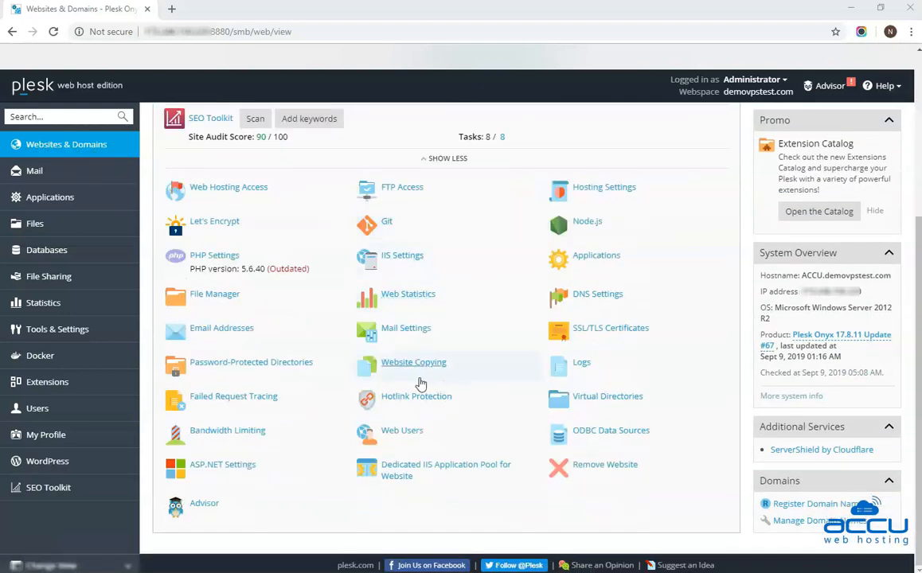
scroll("up", 3)
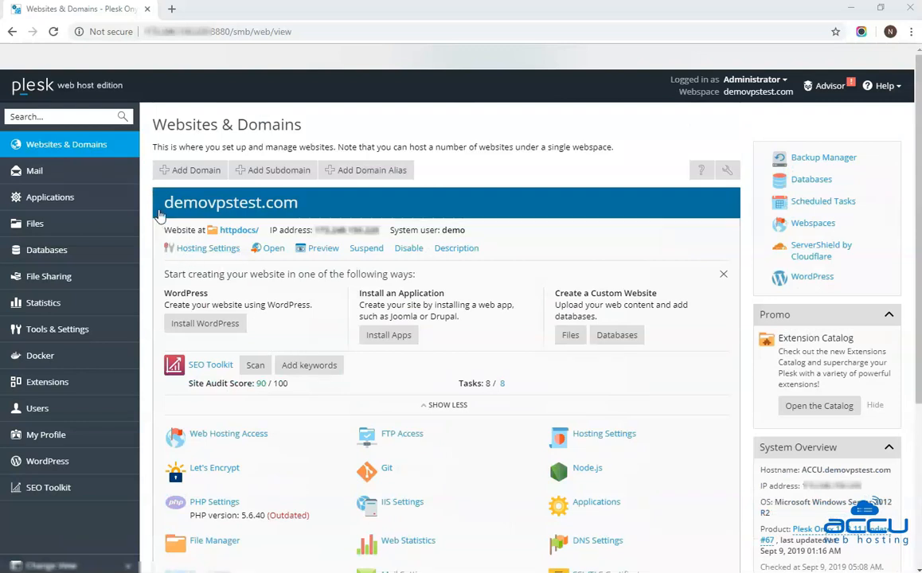
mouse_move(226, 220)
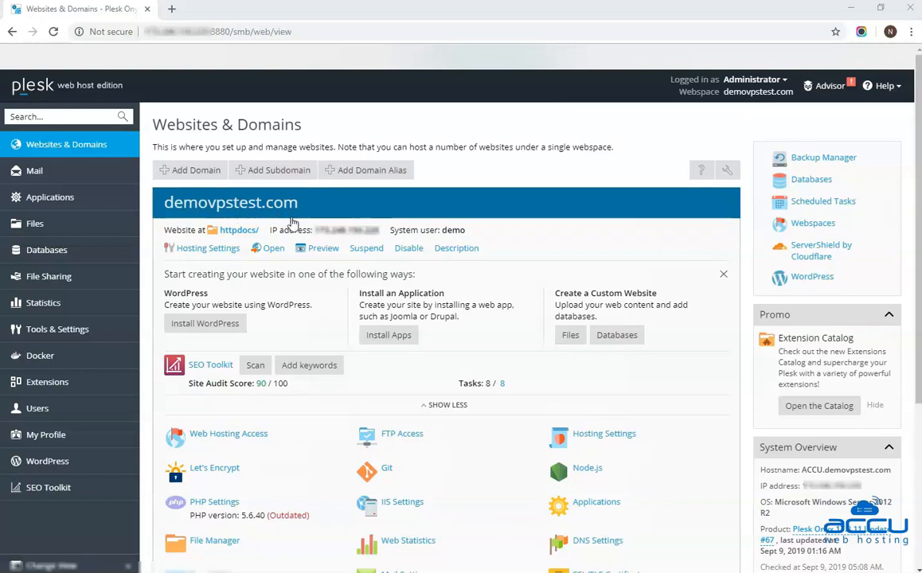
scroll("down", 3)
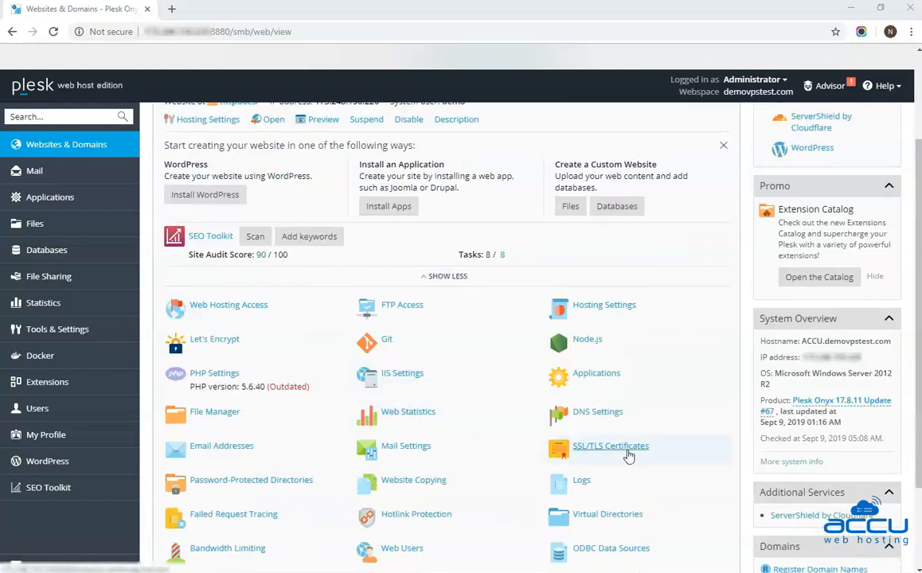
left_click(610, 446)
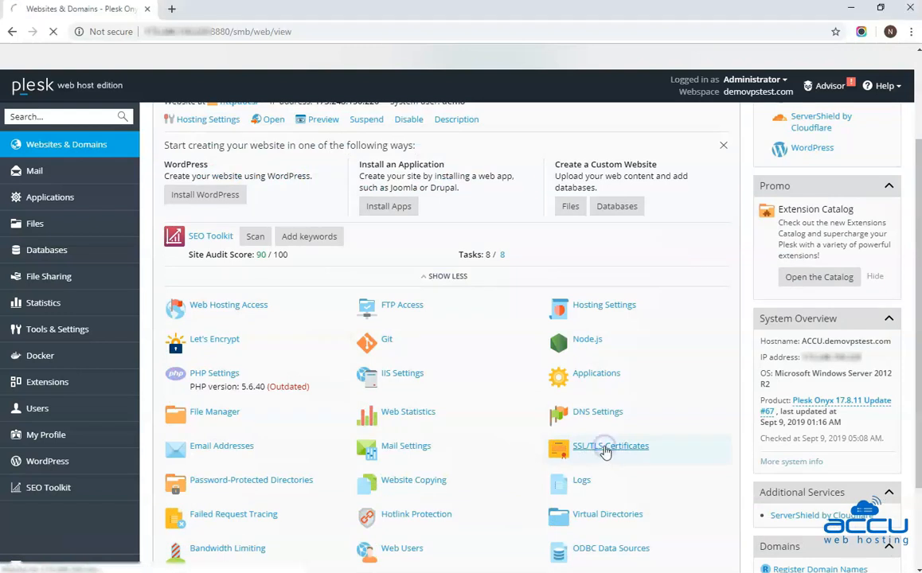
- Open the properties of the demovpstest.com2019-2020 certificate from the certificates list
left_click(612, 446)
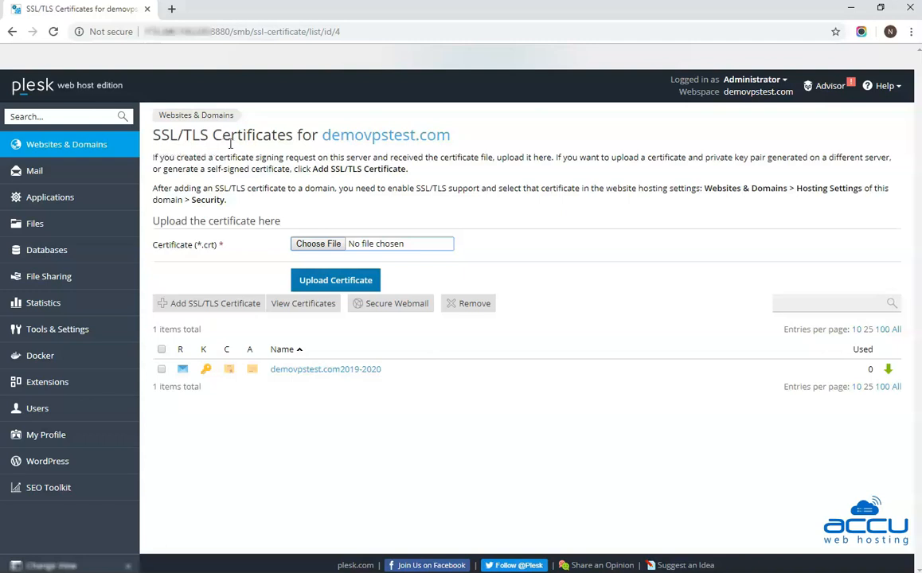
mouse_move(433, 150)
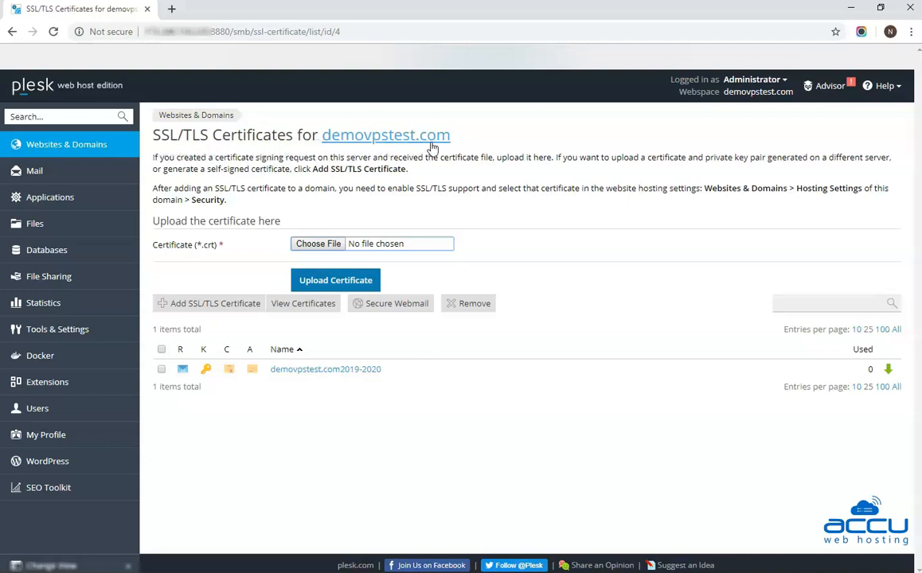
mouse_move(233, 252)
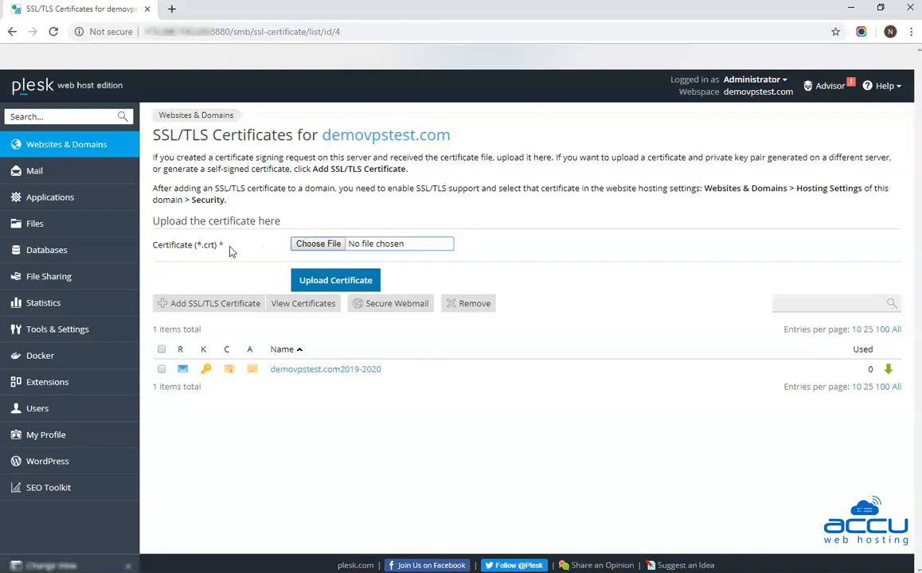
mouse_move(230, 250)
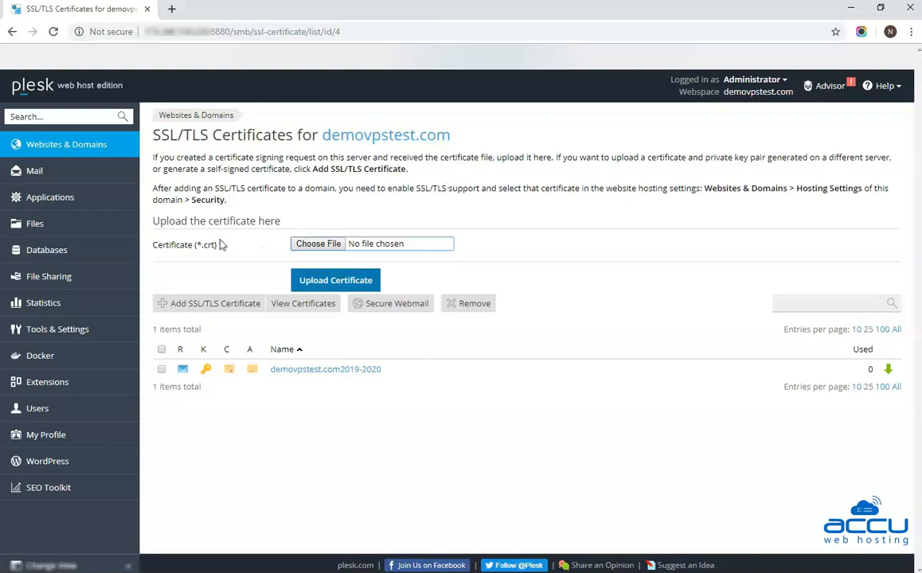
mouse_move(219, 253)
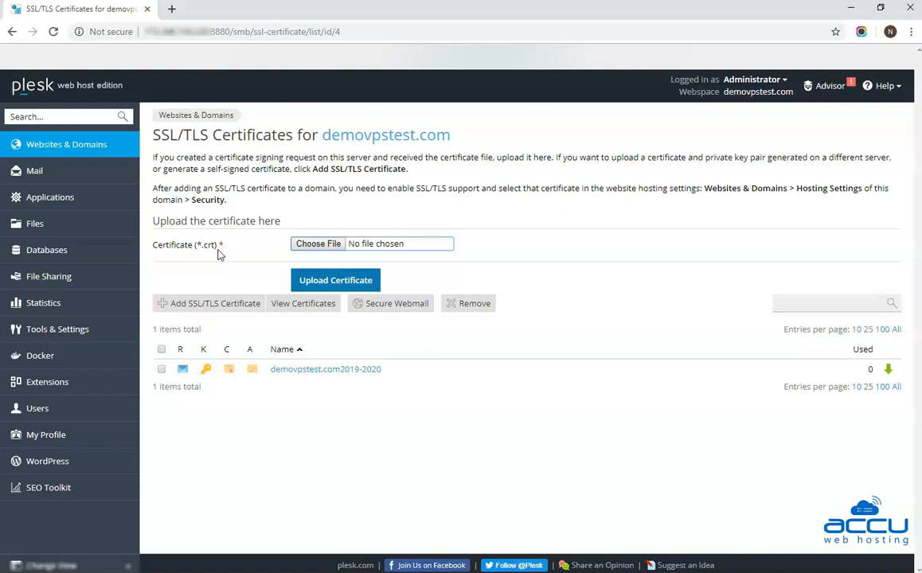
mouse_move(168, 255)
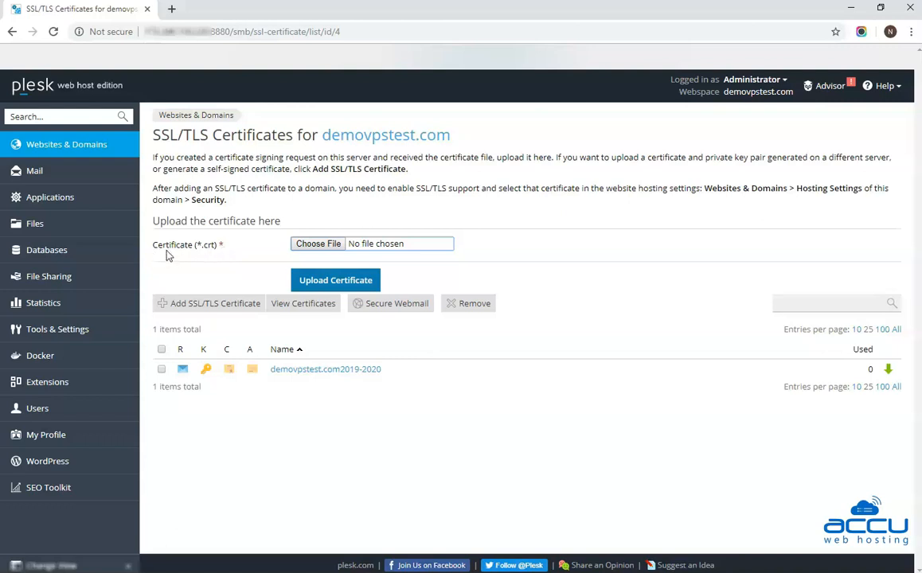
mouse_move(213, 254)
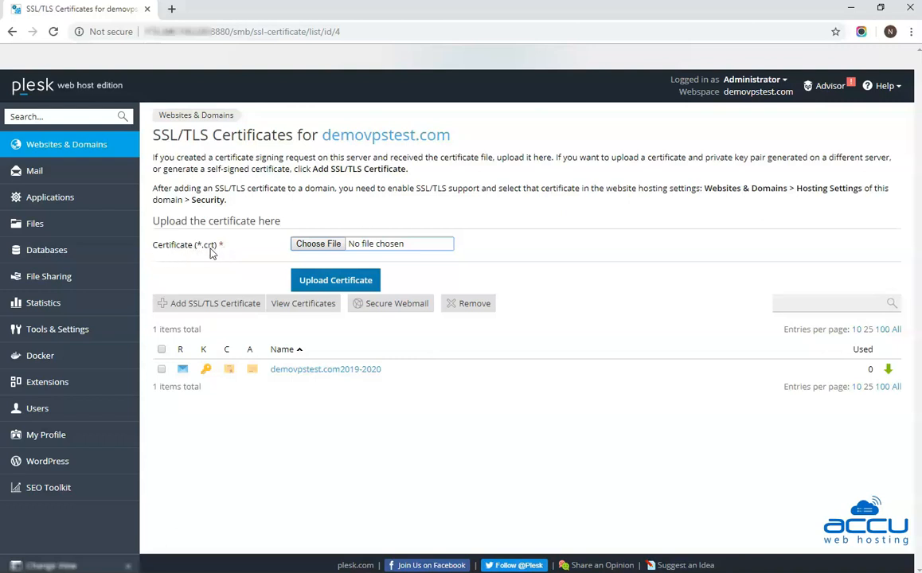
mouse_move(235, 254)
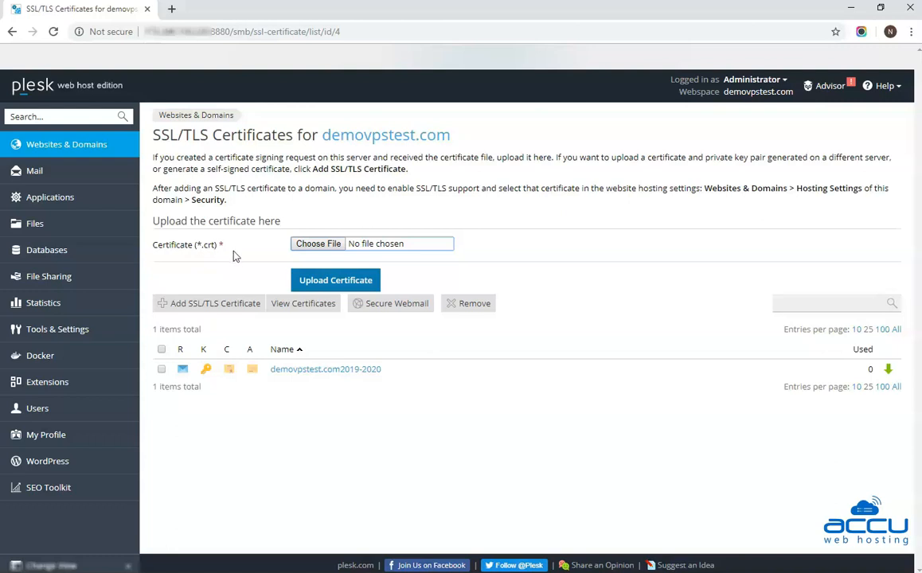
mouse_move(318, 244)
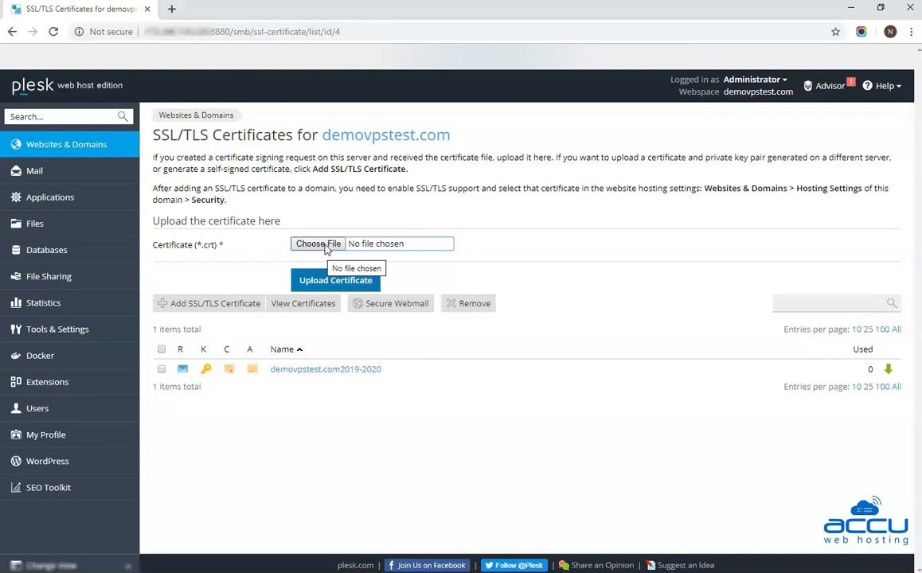
mouse_move(334, 281)
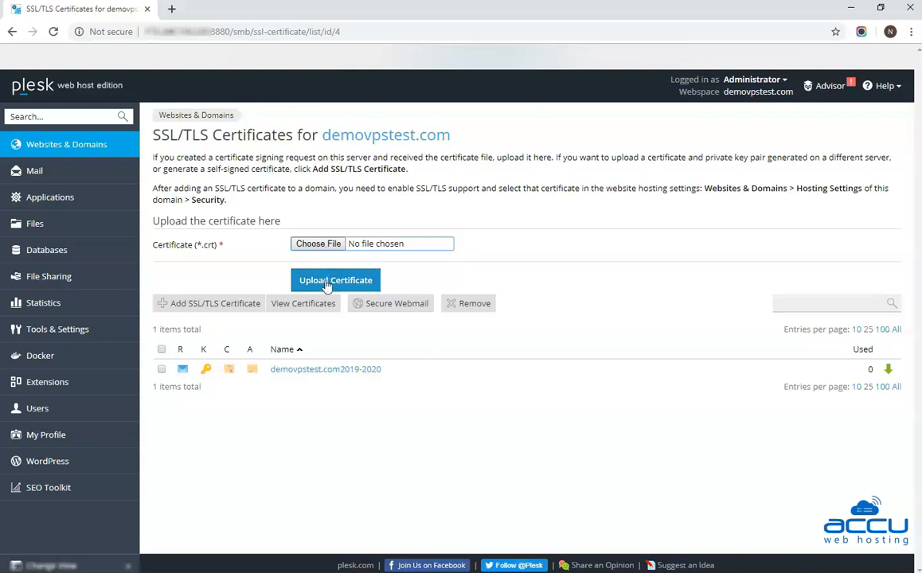
mouse_move(346, 299)
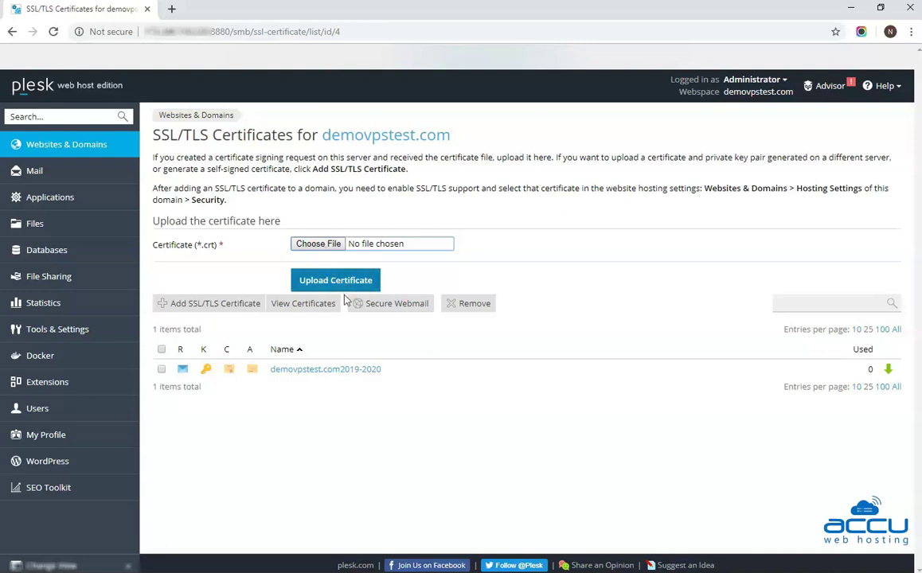
mouse_move(309, 334)
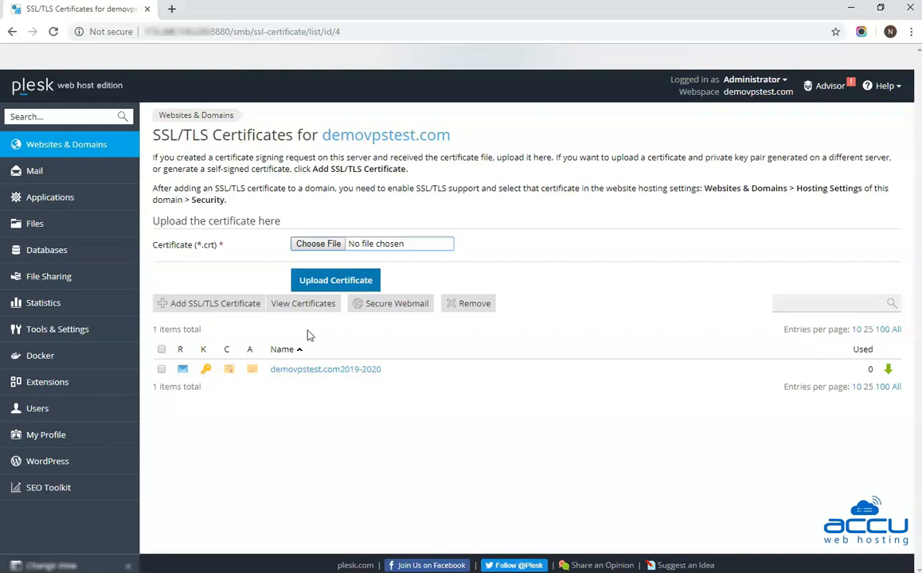
mouse_move(309, 353)
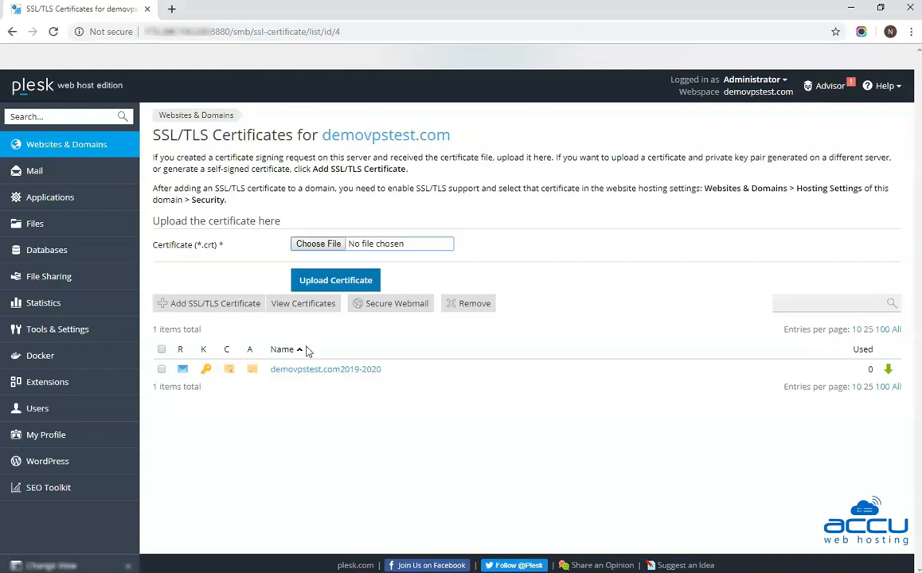
mouse_move(363, 379)
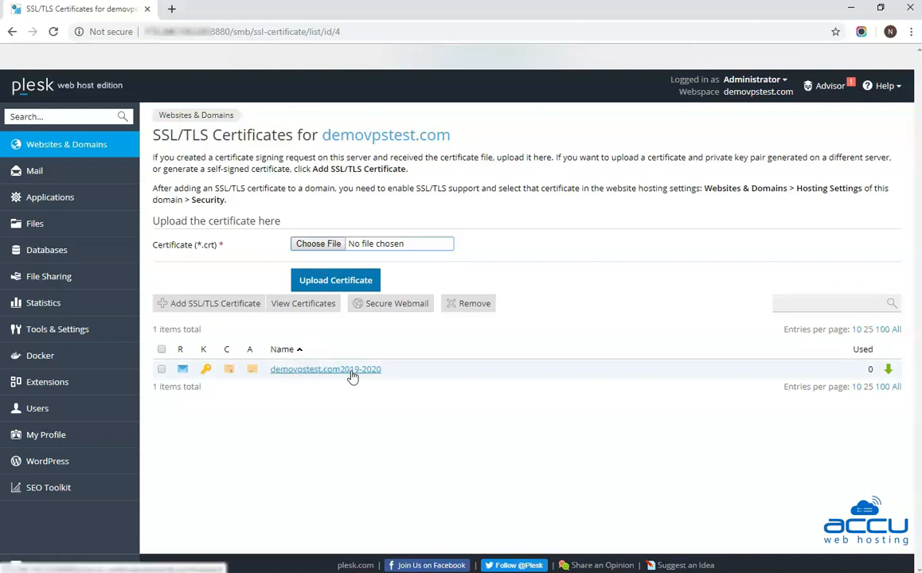
mouse_move(229, 381)
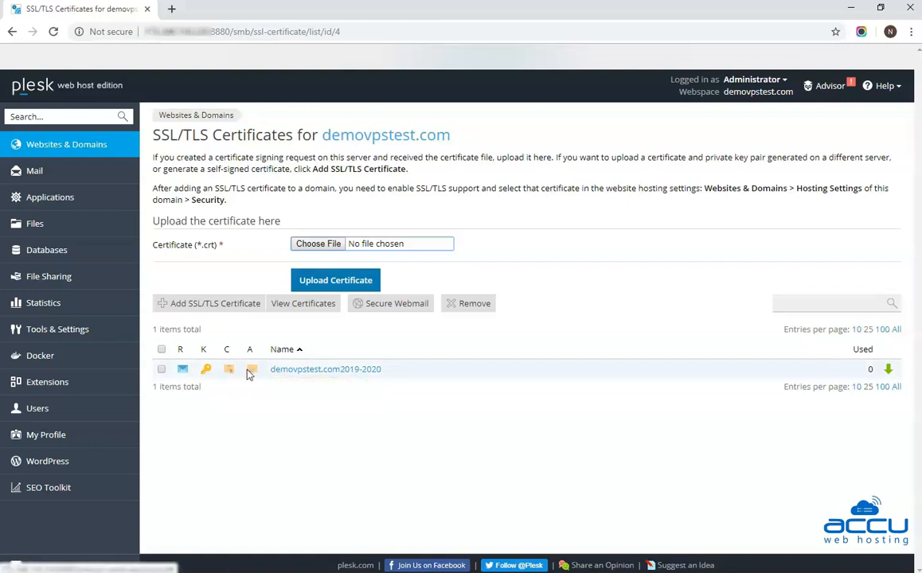
mouse_move(229, 370)
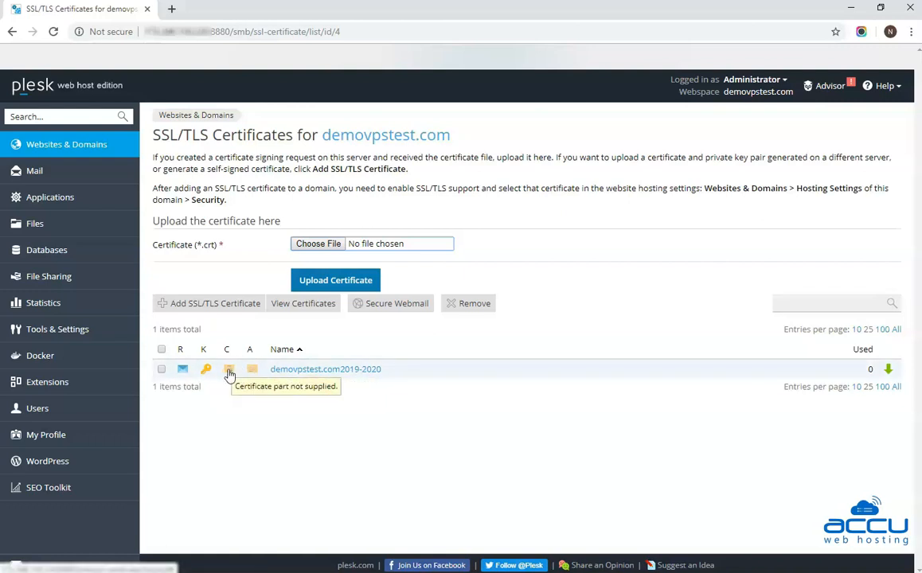
mouse_move(251, 370)
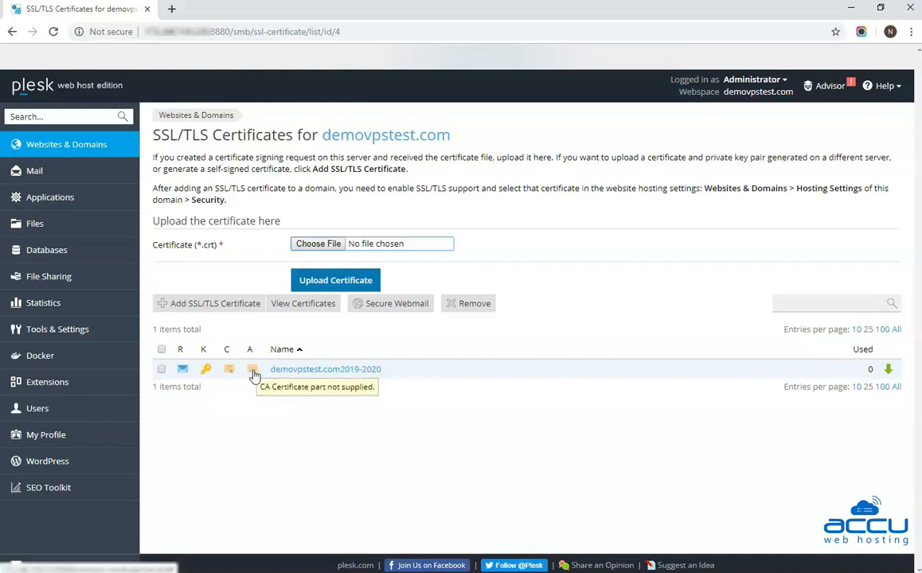
left_click(325, 369)
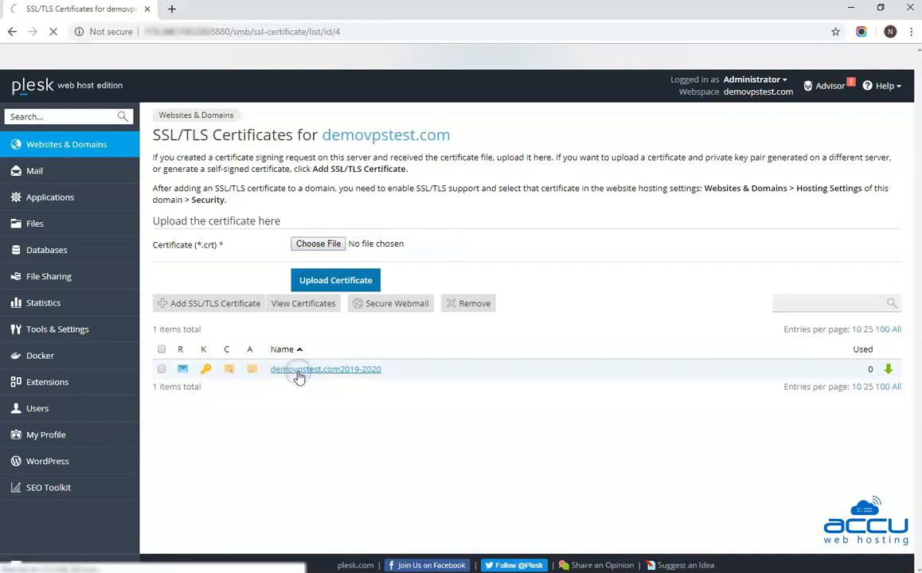
left_click(325, 369)
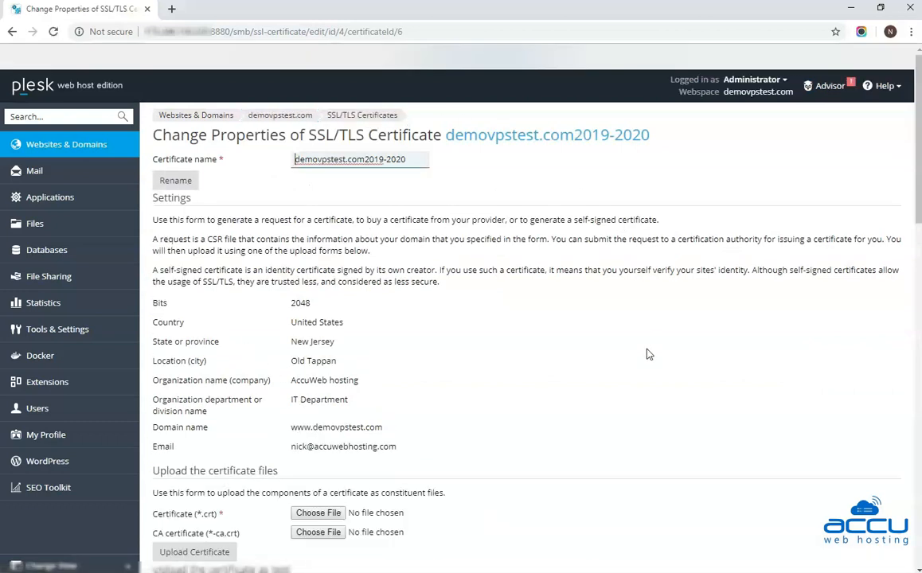
- Bring the certificate upload-files and paste-as-text sections into view
scroll("down", 3)
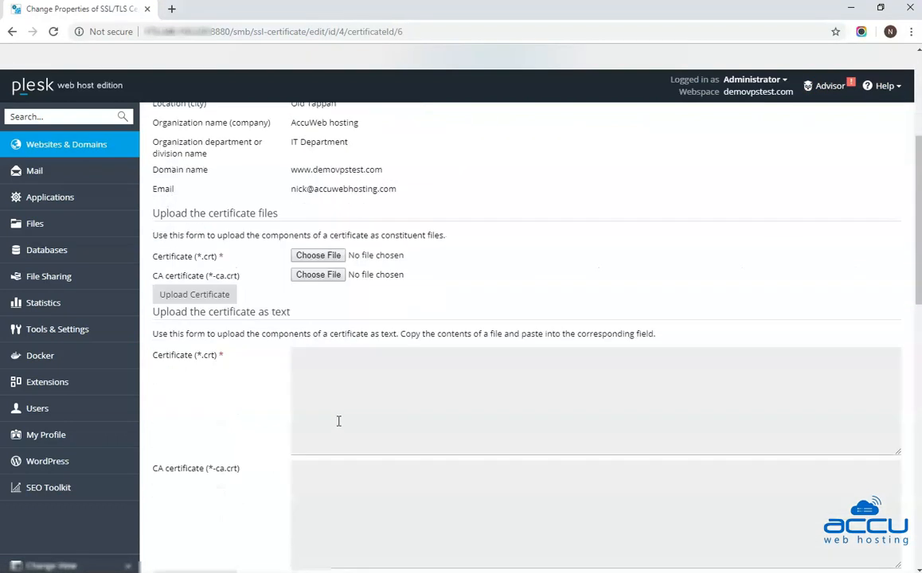
mouse_move(153, 226)
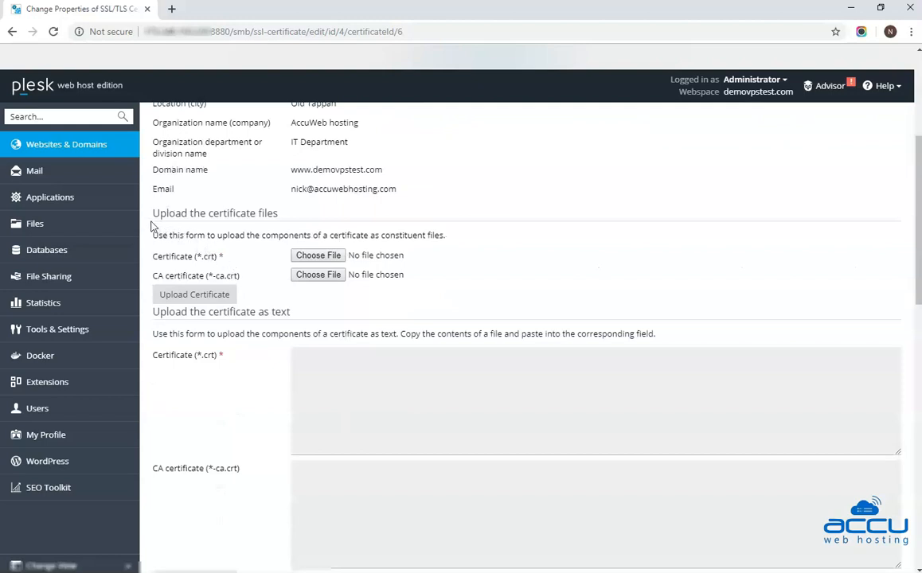
mouse_move(231, 249)
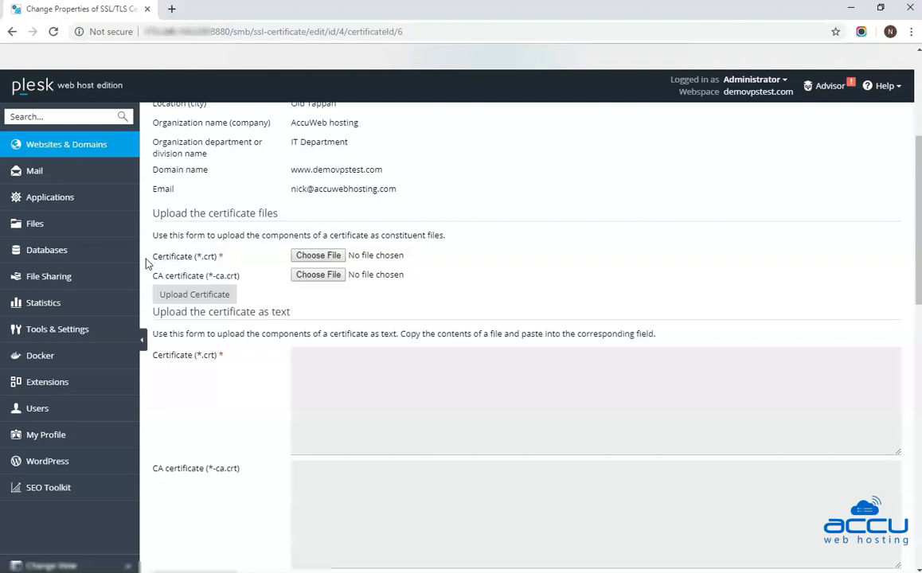
mouse_move(191, 269)
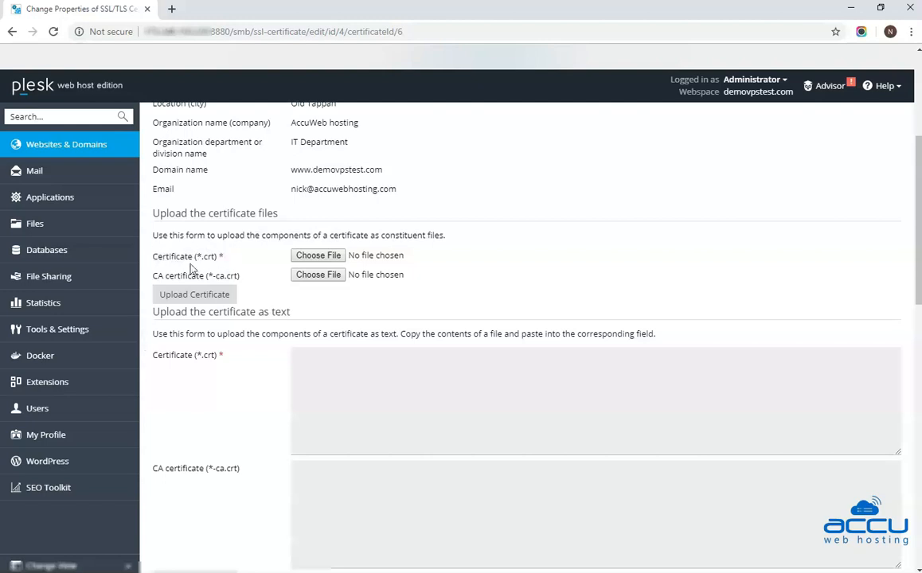
mouse_move(204, 277)
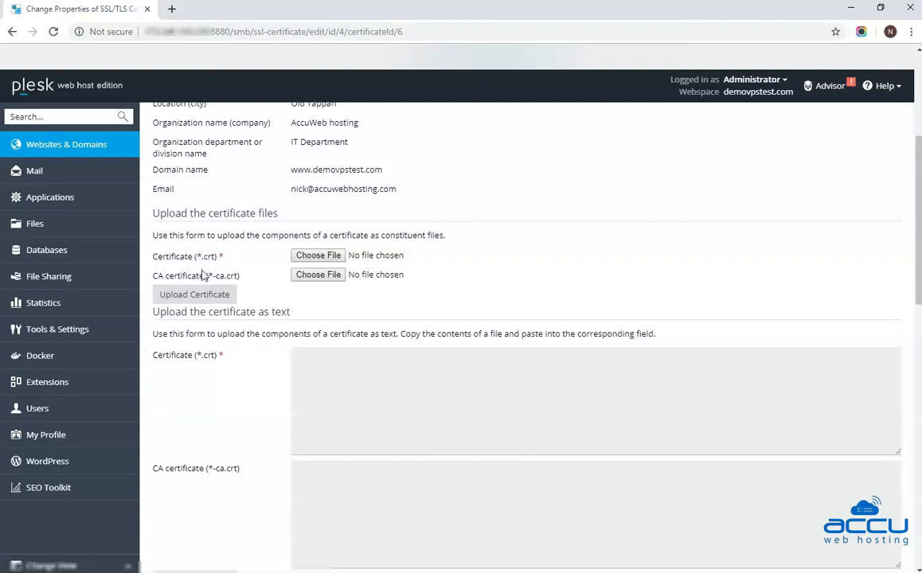
mouse_move(242, 285)
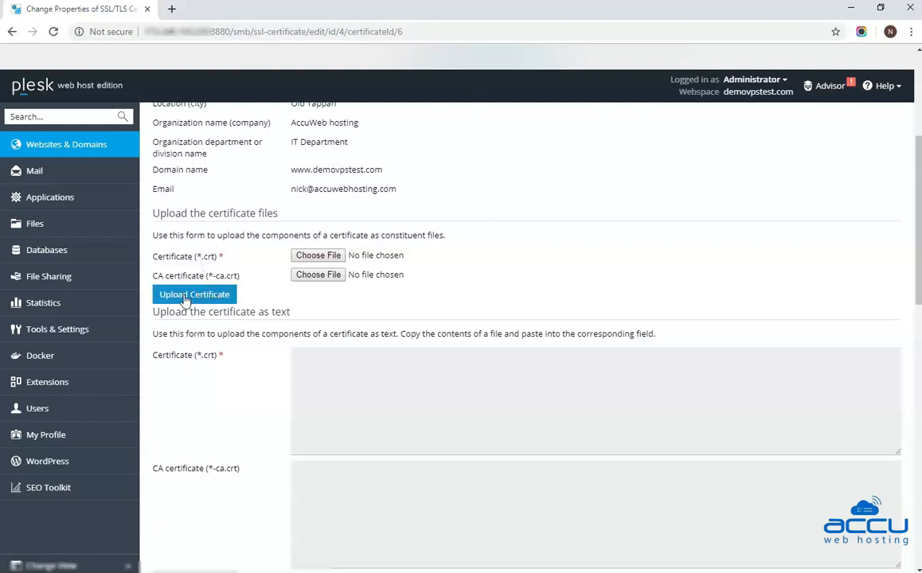
mouse_move(213, 300)
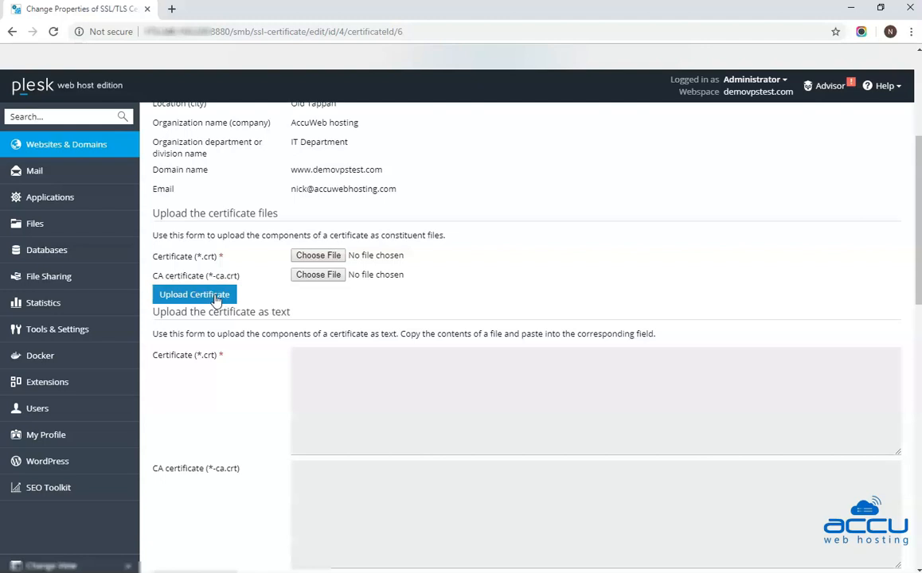
mouse_move(253, 314)
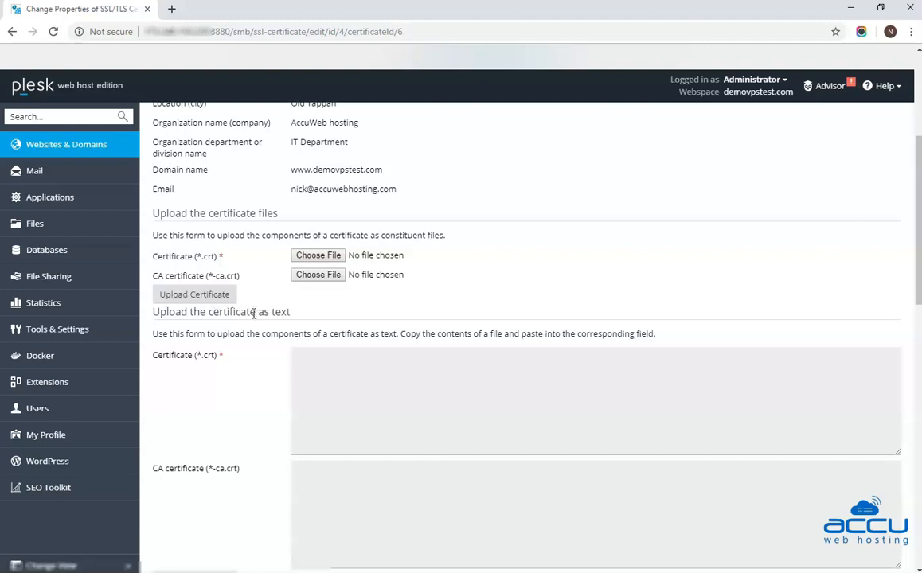
mouse_move(293, 330)
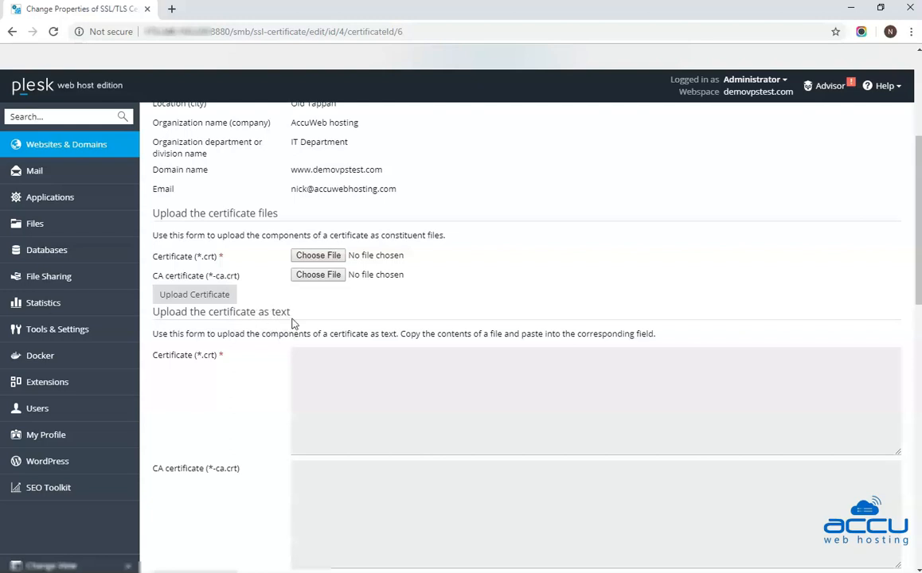
mouse_move(207, 366)
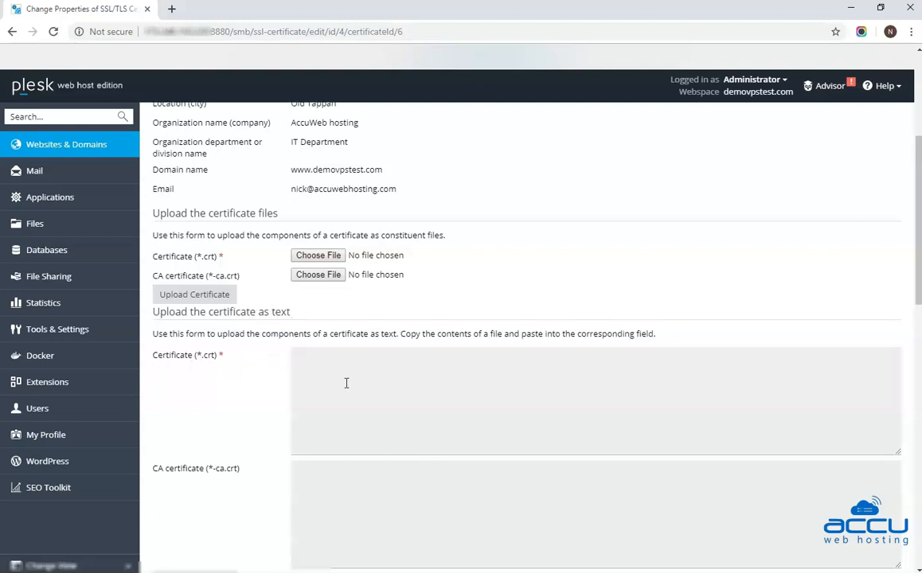
mouse_move(391, 389)
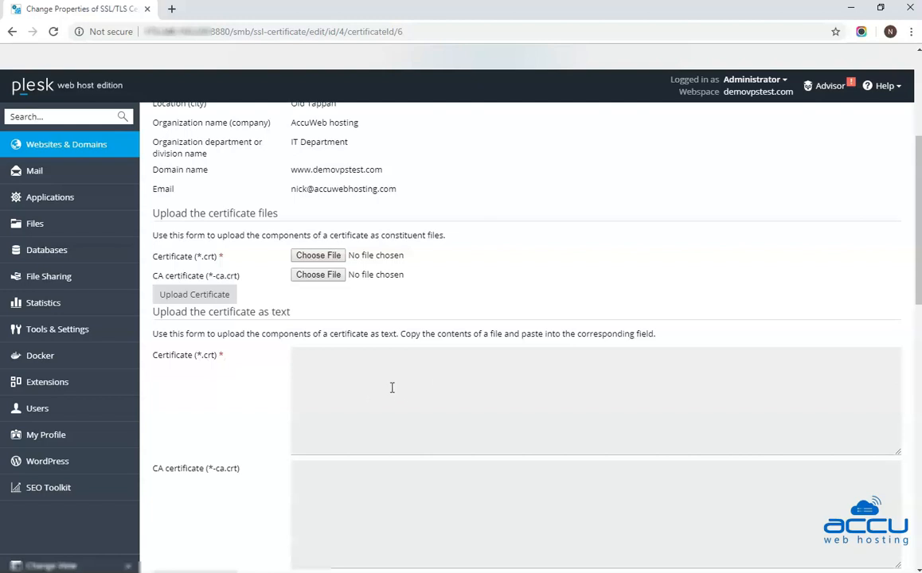
scroll("down", 3)
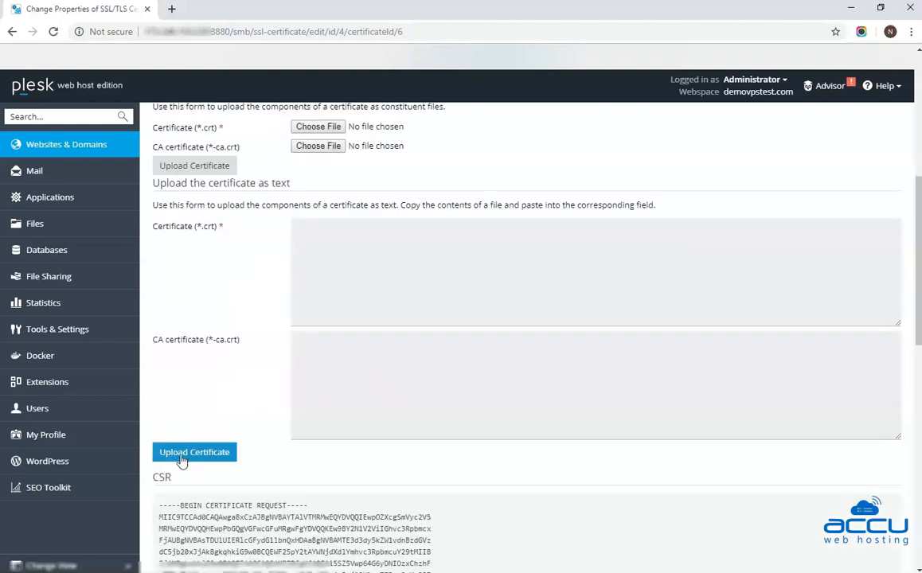
mouse_move(227, 459)
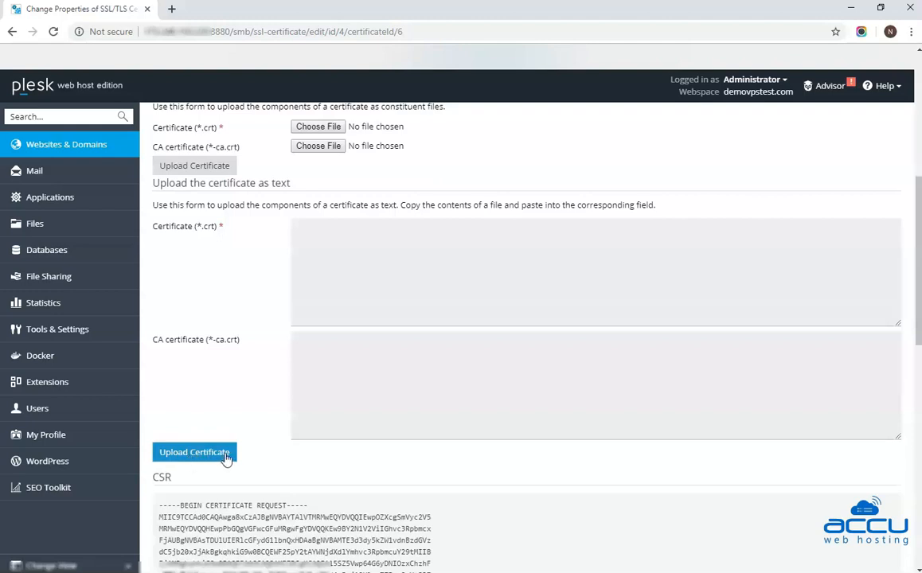
- Bring the 'Upload the certificate as text' form into view
scroll("up", 3)
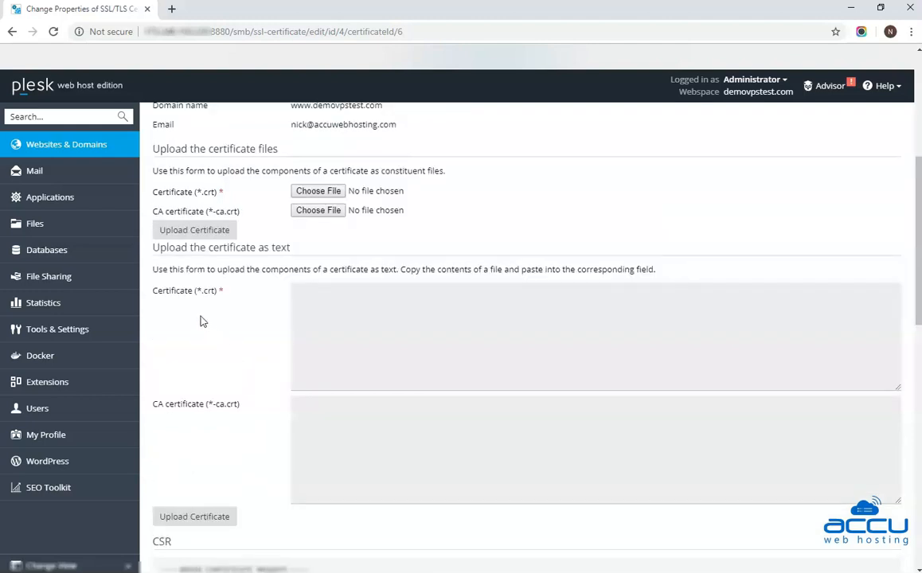
mouse_move(153, 161)
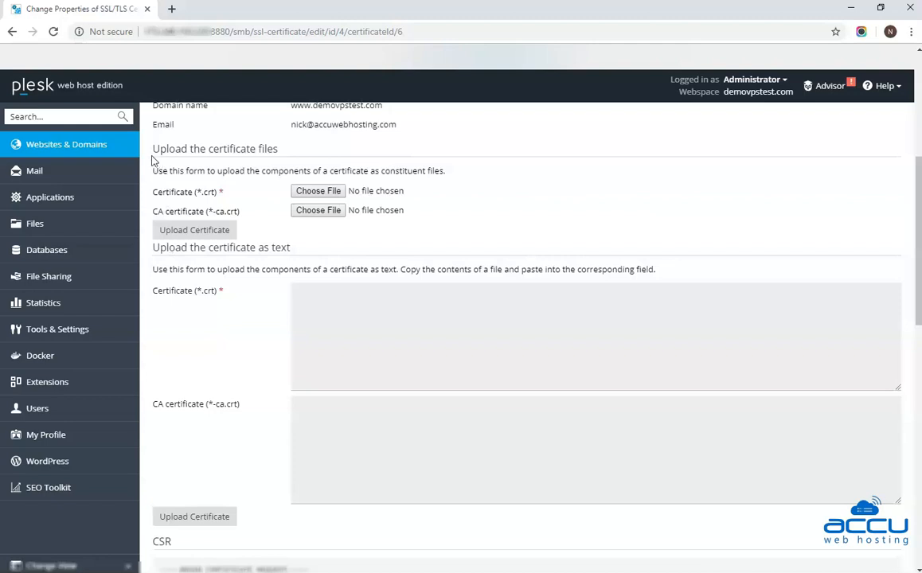
mouse_move(267, 168)
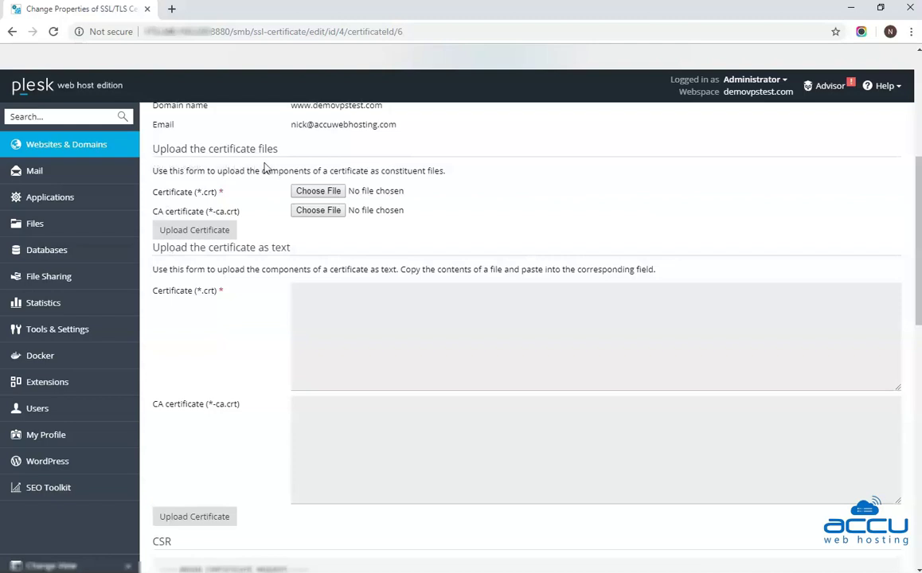
mouse_move(297, 261)
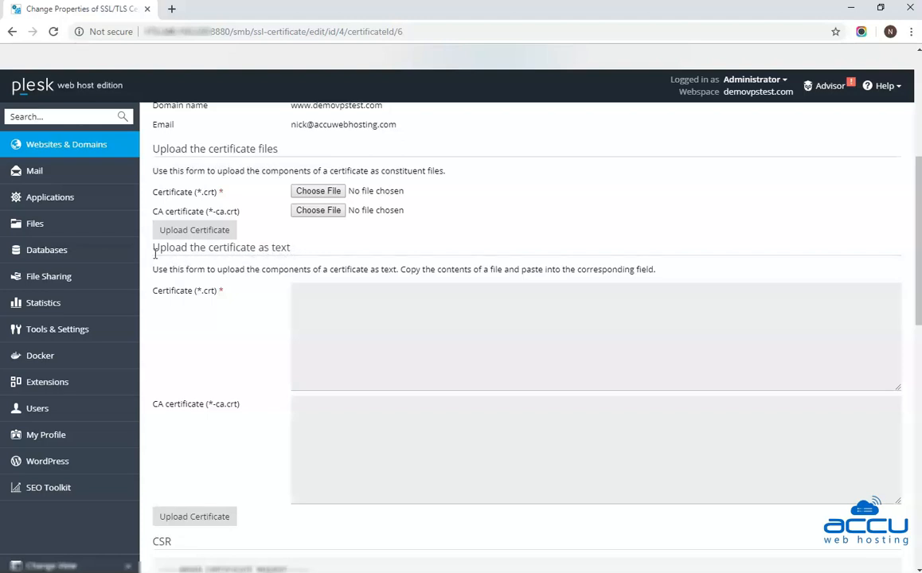
mouse_move(269, 260)
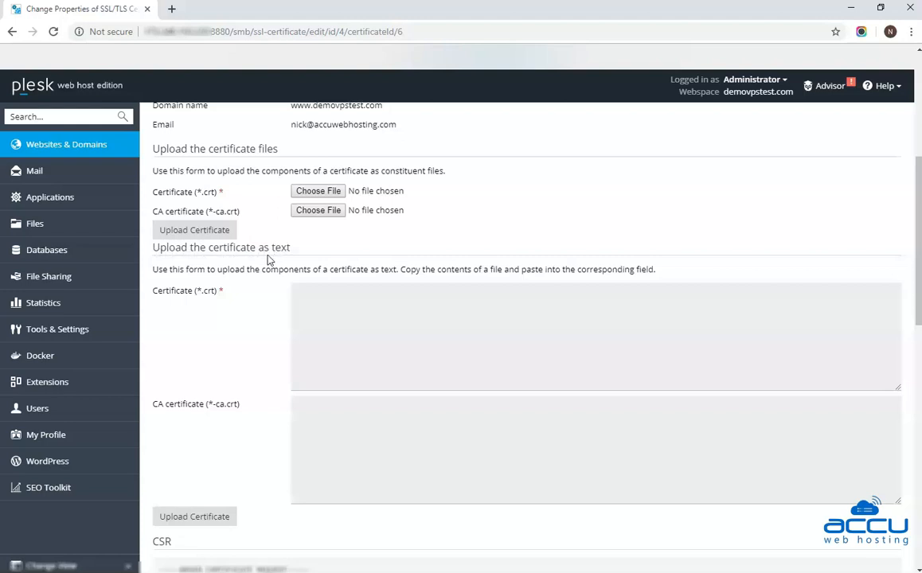
mouse_move(290, 269)
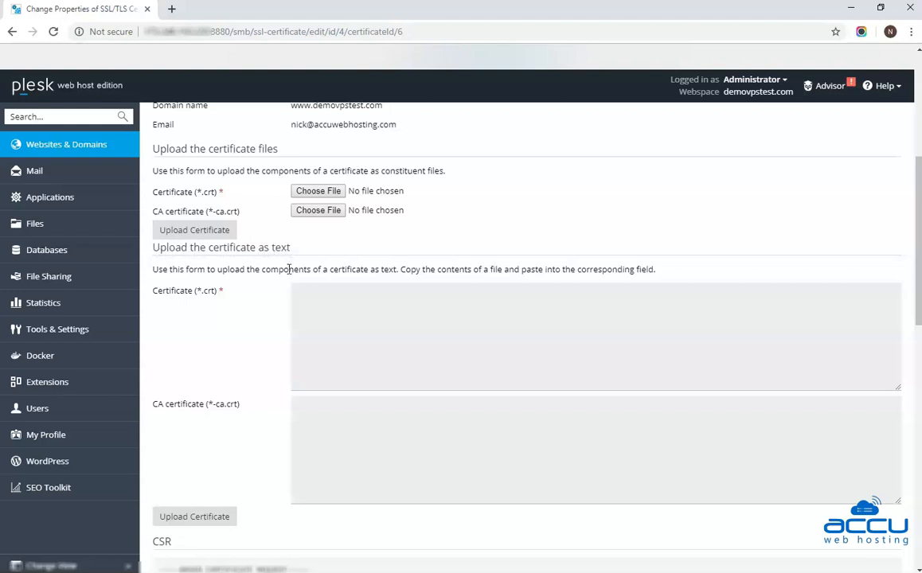
mouse_move(229, 305)
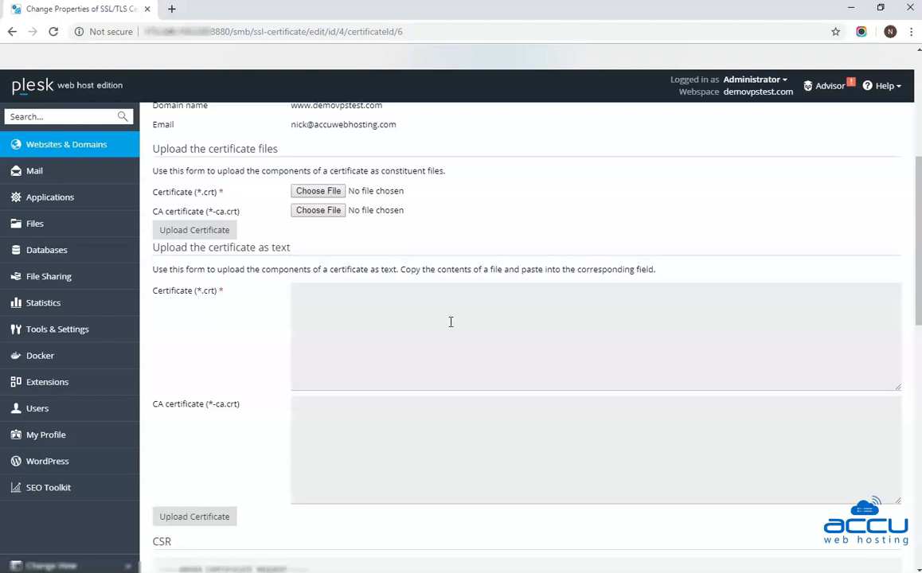
mouse_move(426, 322)
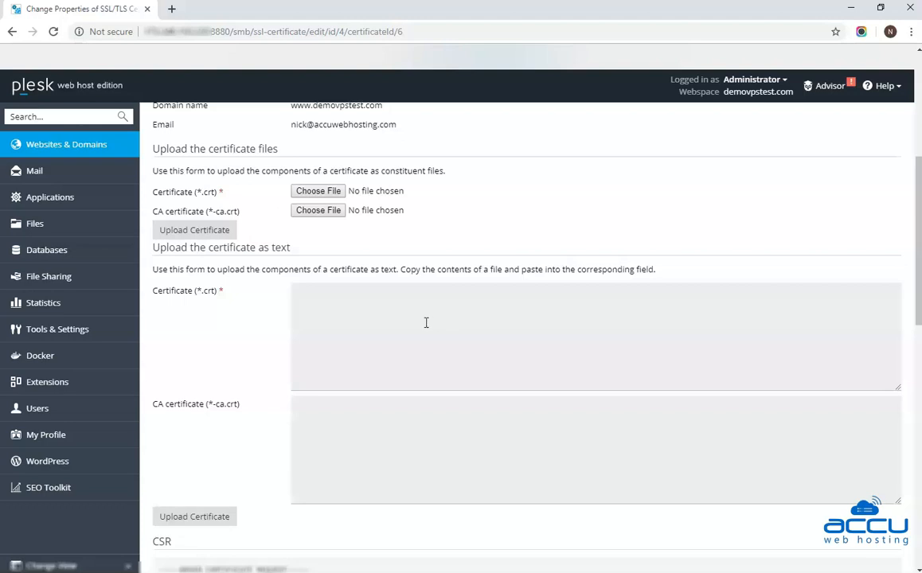
mouse_move(226, 301)
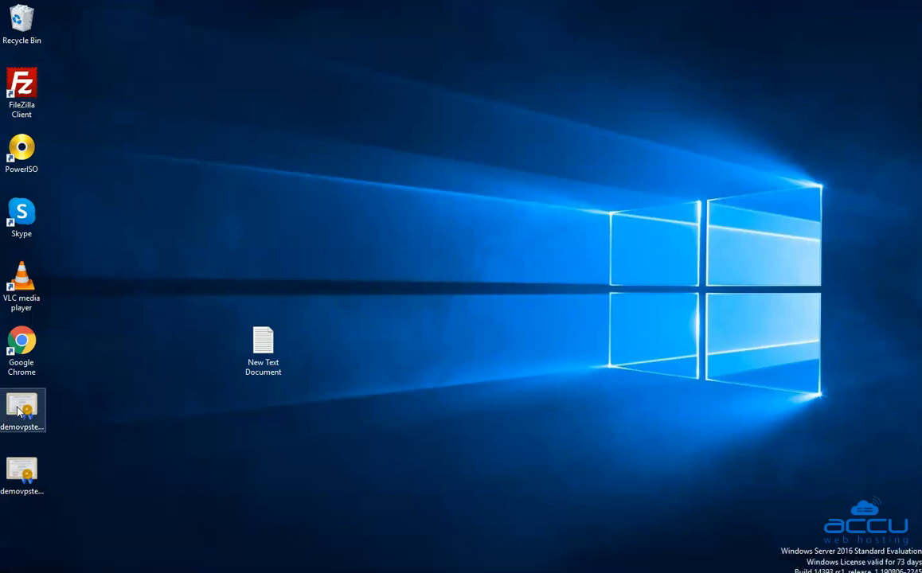
- Open the demovpstest.com .crt file in Notepad++ and copy its text
right_click(22, 410)
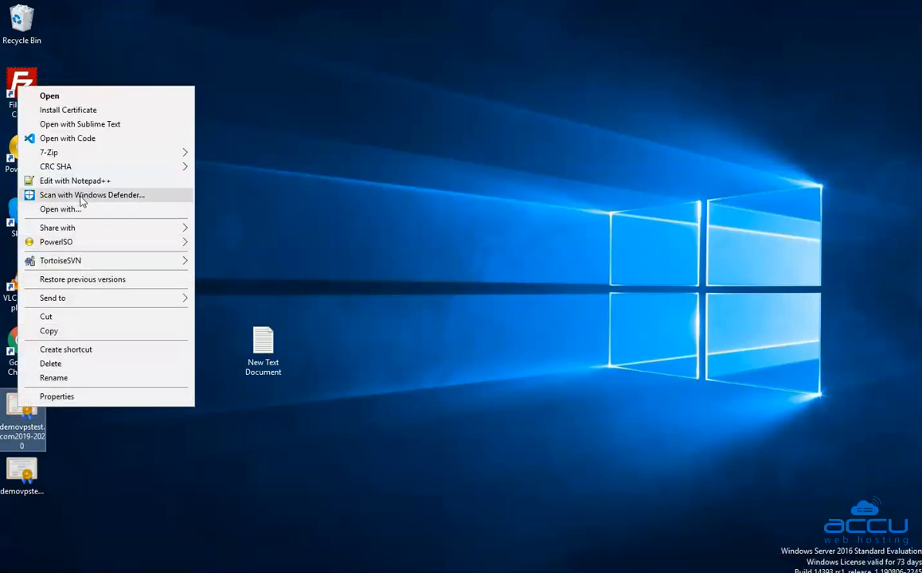
left_click(73, 180)
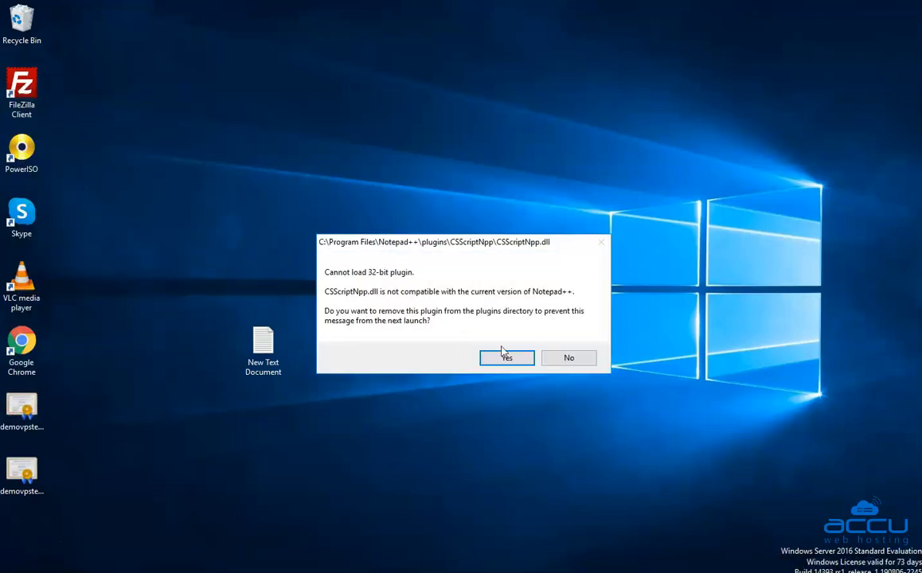
left_click(506, 356)
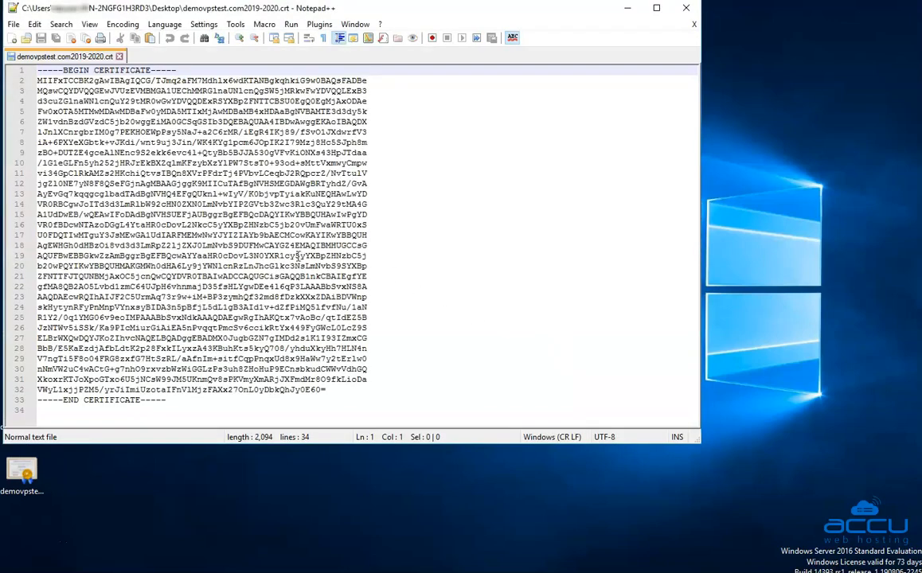
right_click(286, 255)
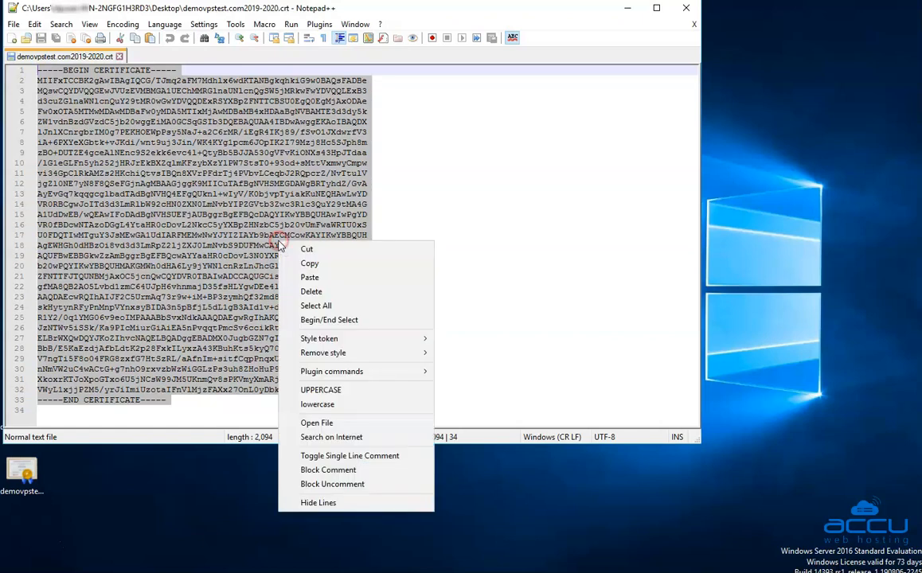
mouse_move(309, 264)
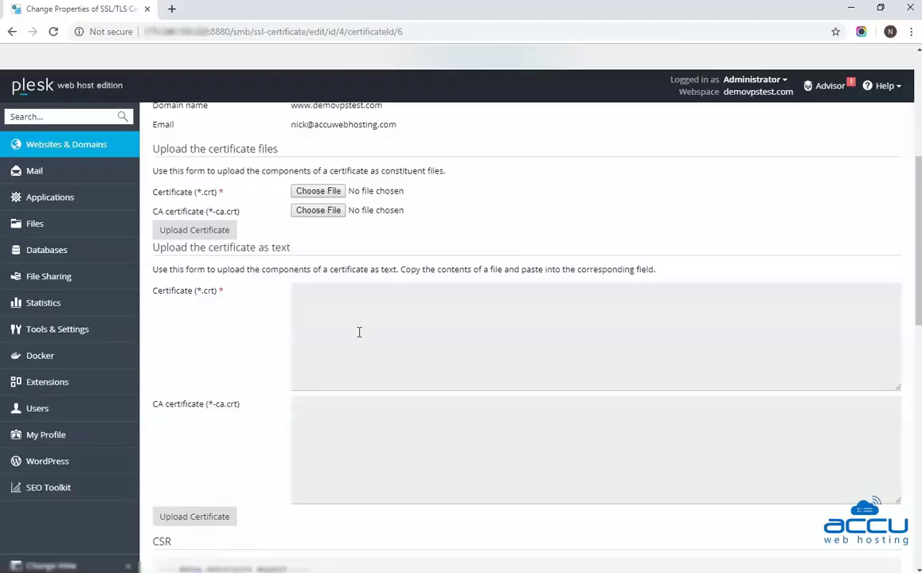
- Paste the certificate text into the Plesk Certificate field
right_click(359, 333)
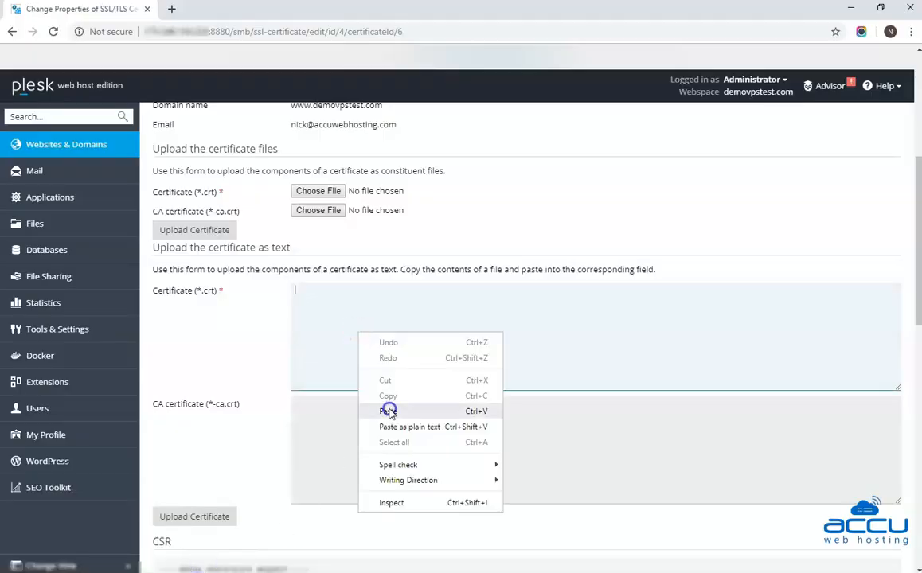
left_click(389, 411)
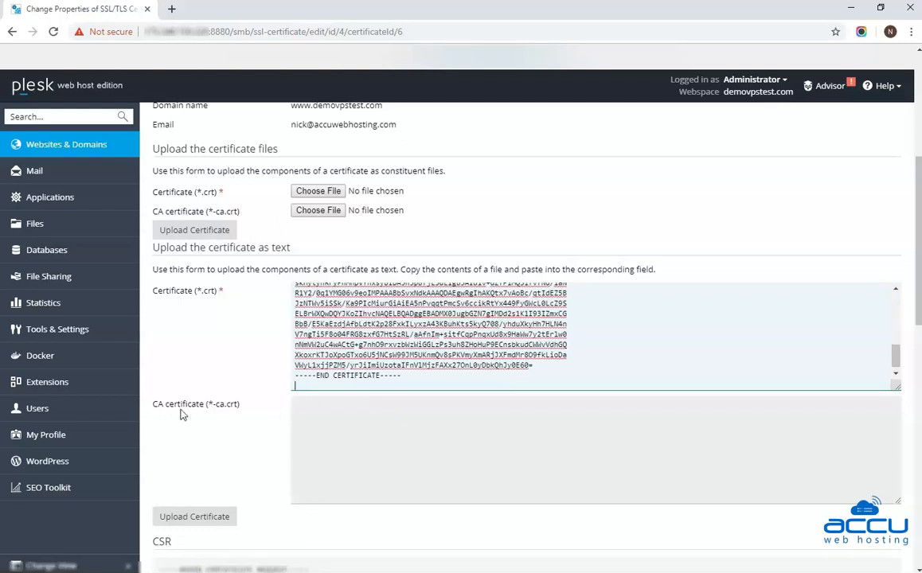
mouse_move(242, 414)
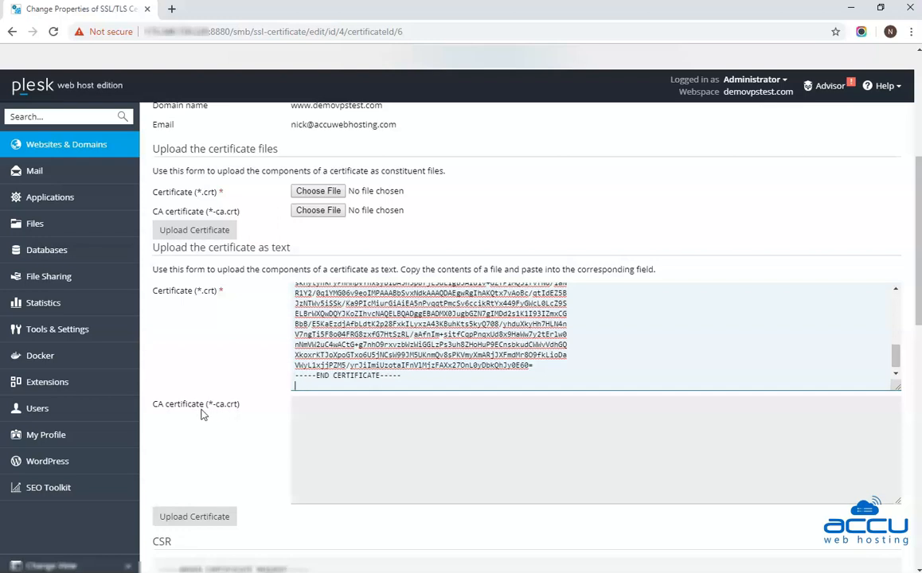
mouse_move(306, 414)
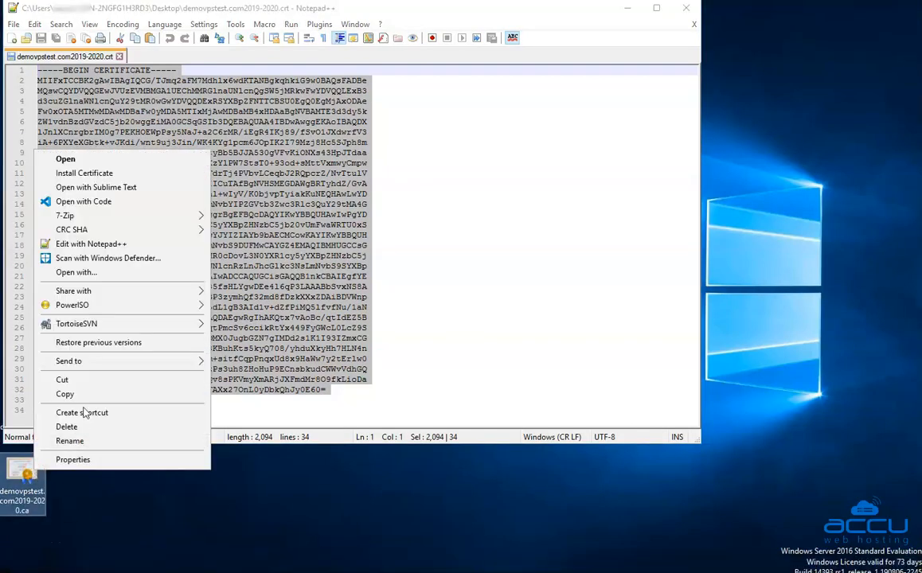
- Open the CA bundle file in Notepad++, copy its text and return to the Plesk form
left_click(65, 159)
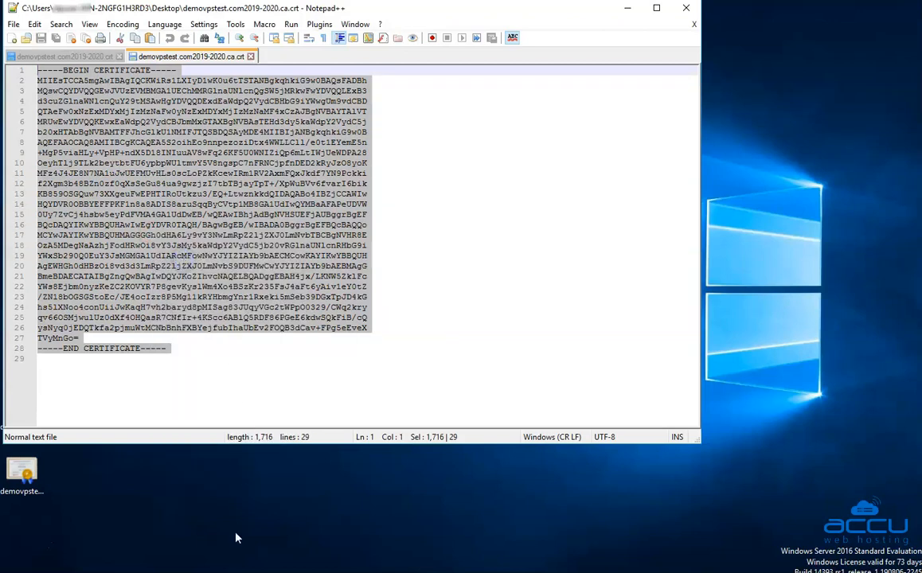
left_click(204, 565)
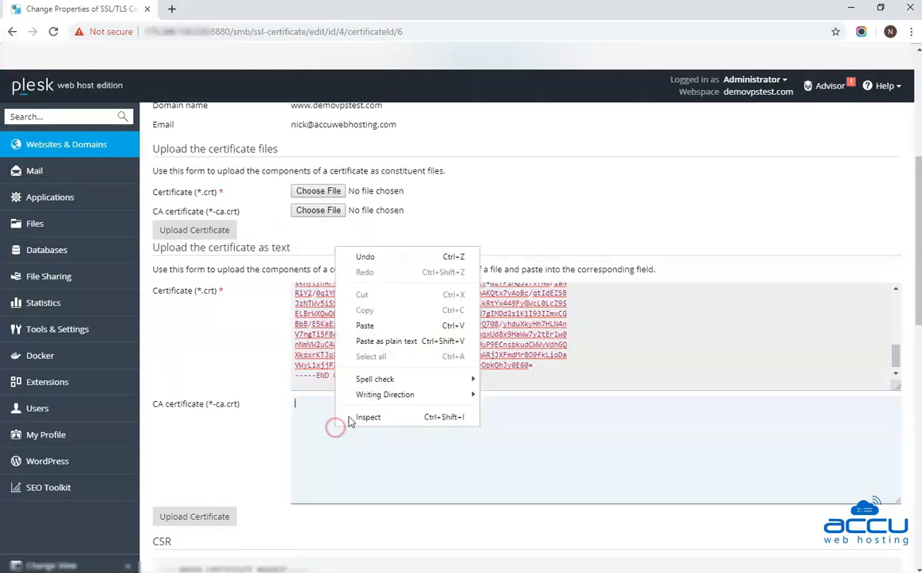
- Paste the CA certificate text and upload both certificate parts
left_click(365, 325)
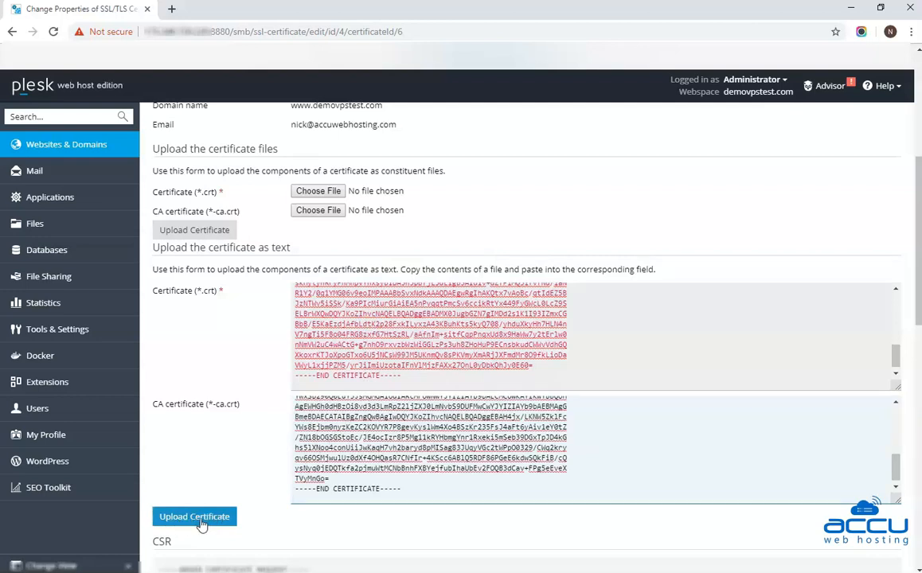
left_click(194, 515)
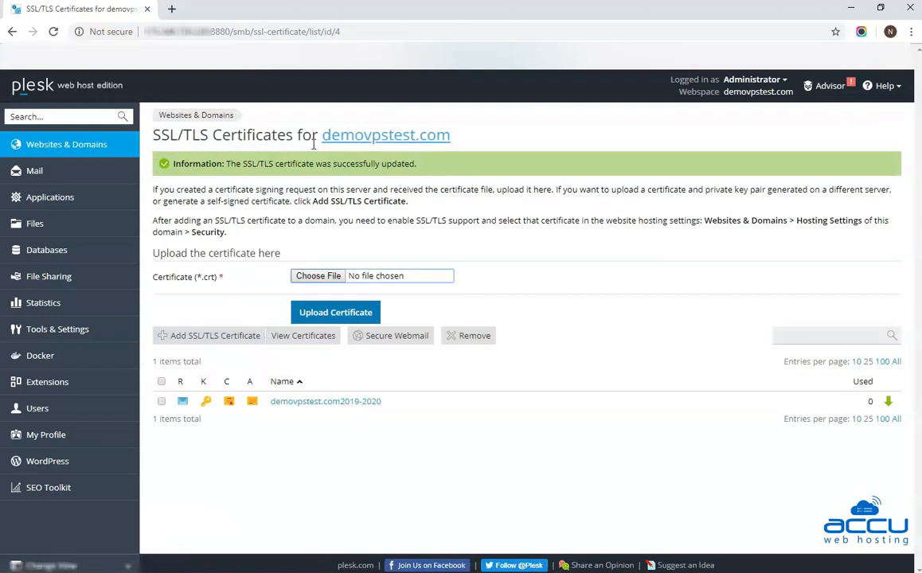
mouse_move(348, 152)
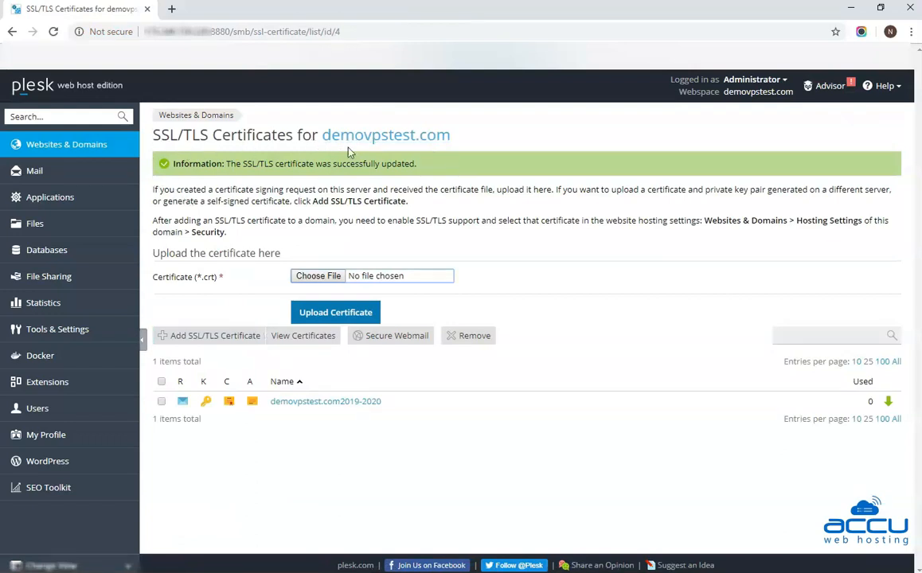
mouse_move(299, 379)
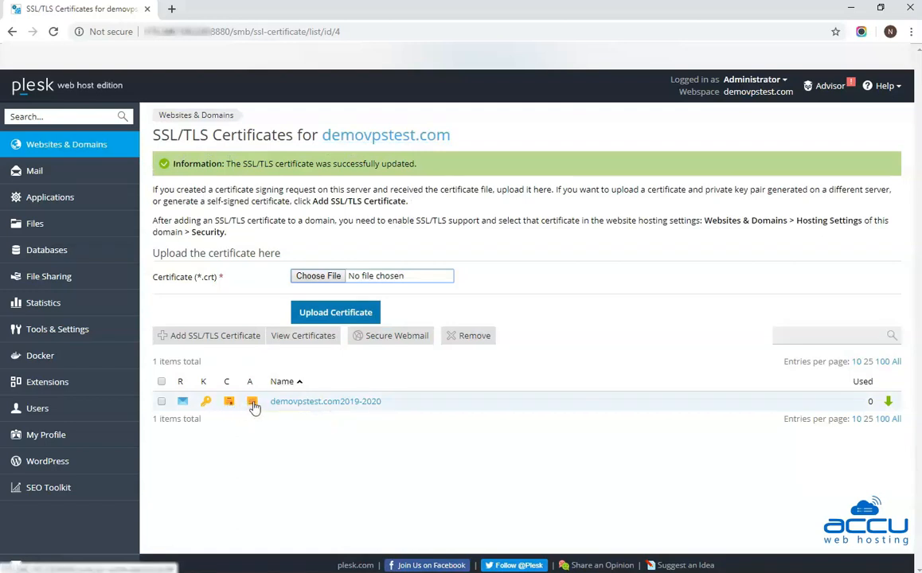
mouse_move(232, 414)
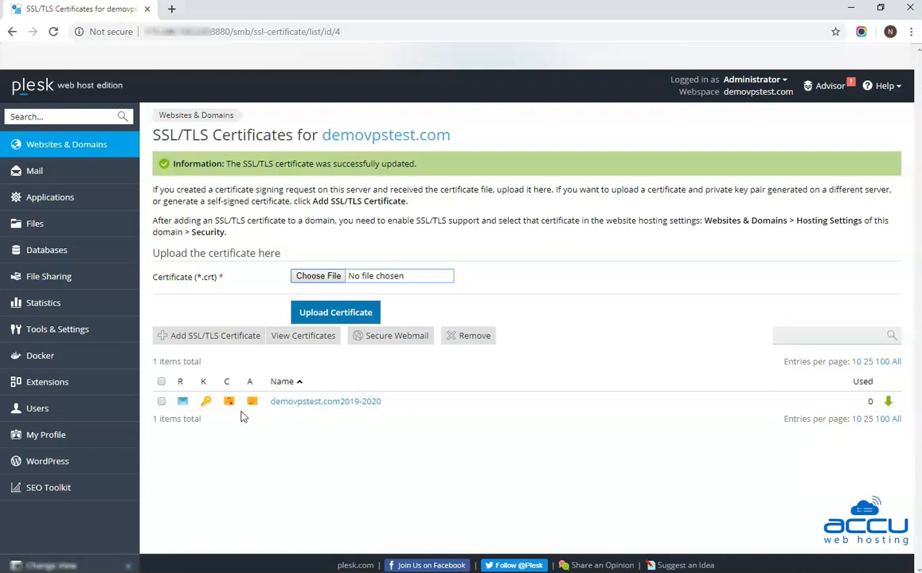
mouse_move(32, 143)
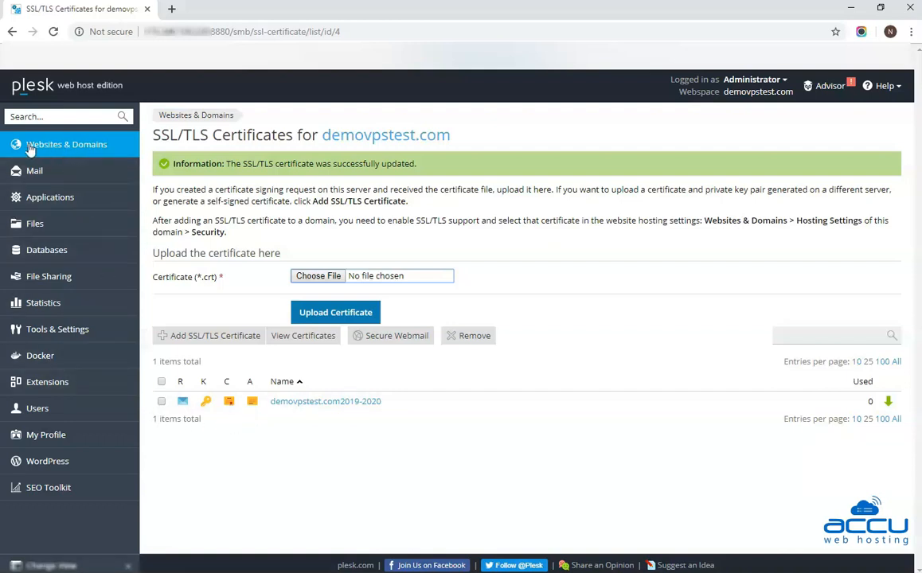
mouse_move(67, 144)
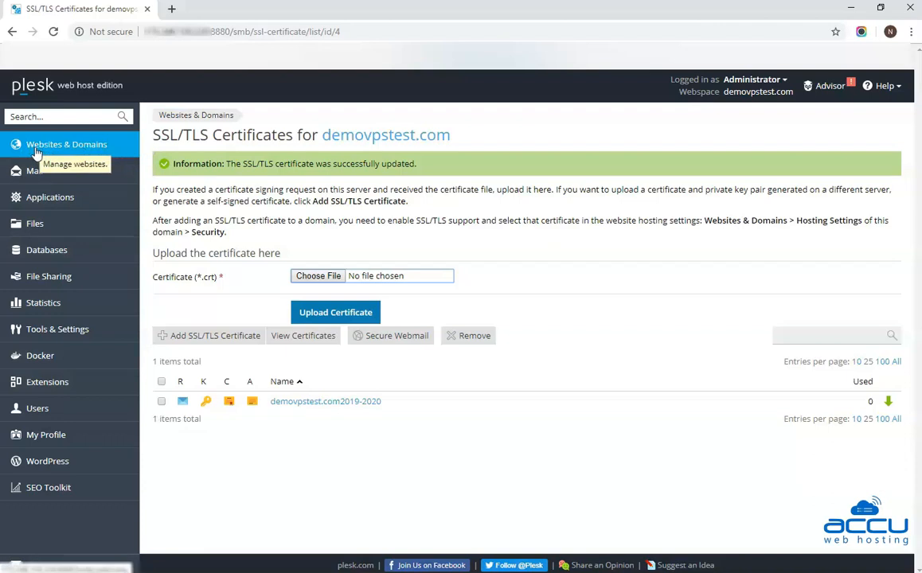
- Return to Websites & Domains and request Hosting Settings for demovpstest.com
left_click(67, 143)
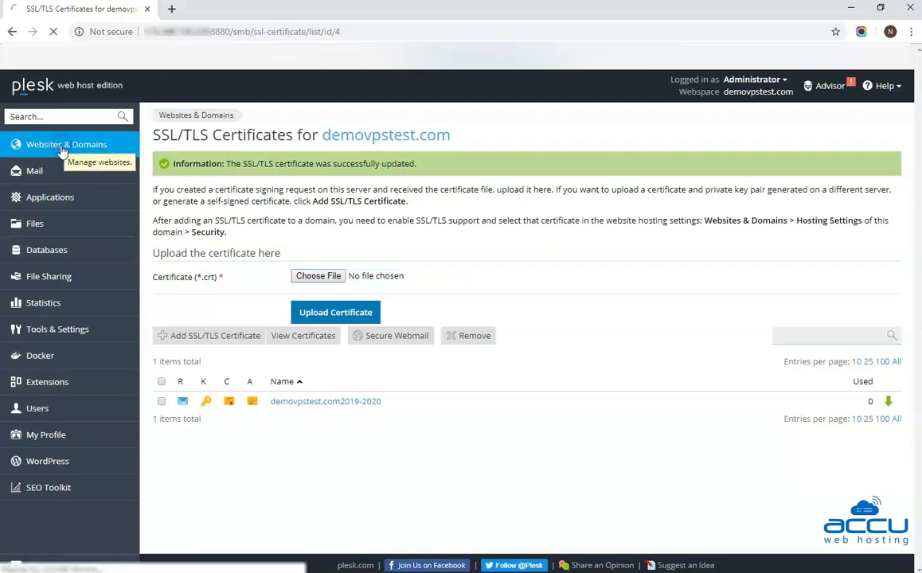
left_click(66, 143)
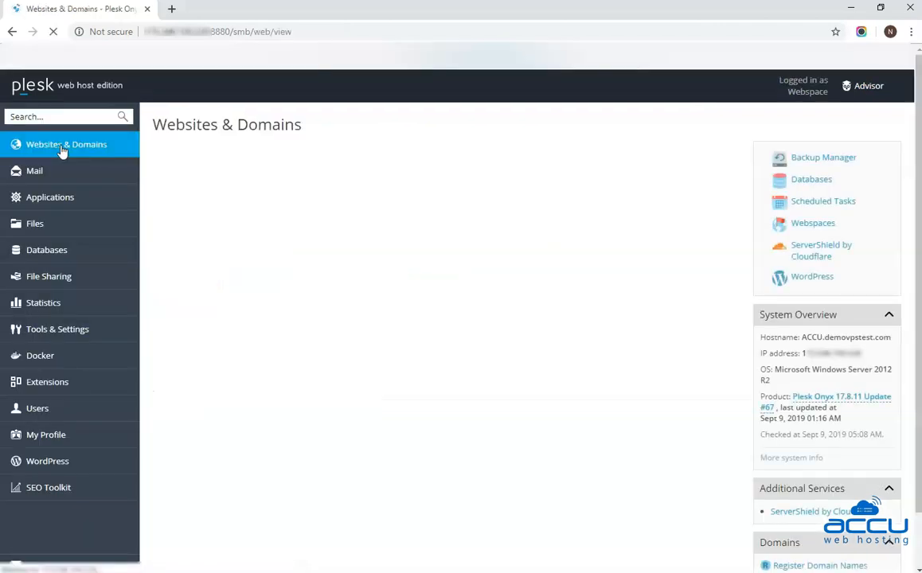
left_click(67, 144)
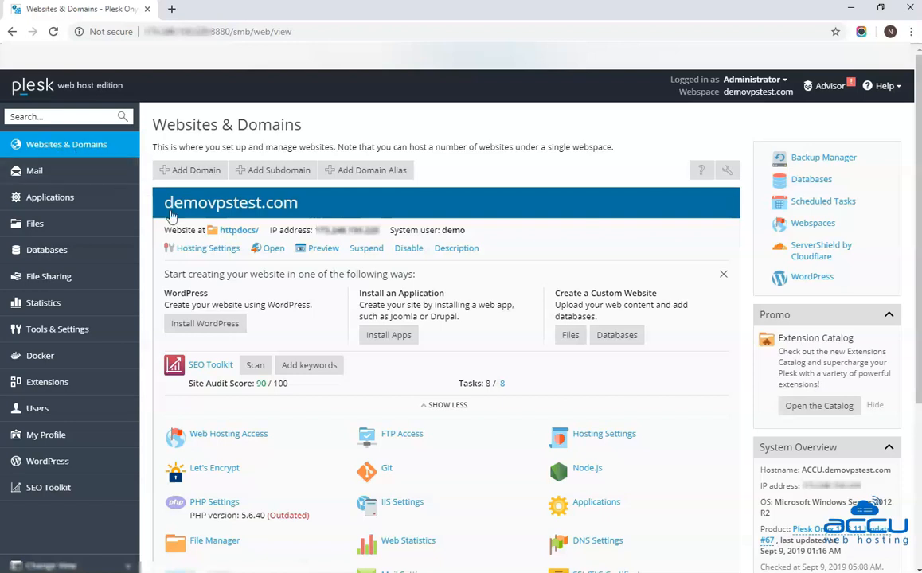
left_click(207, 248)
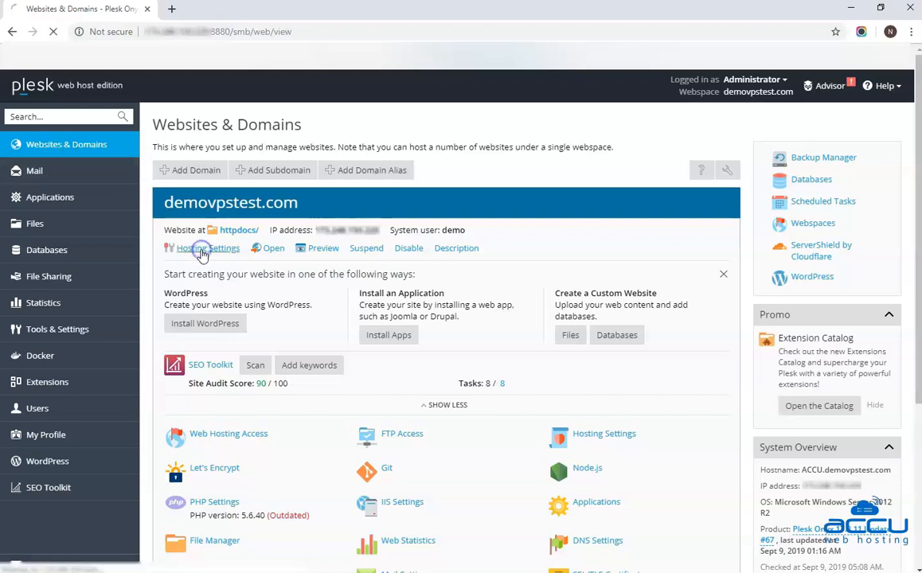
- In demovpstest.com Hosting Settings, enable the permanent SEO-safe 301 HTTP-to-HTTPS redirect
left_click(207, 248)
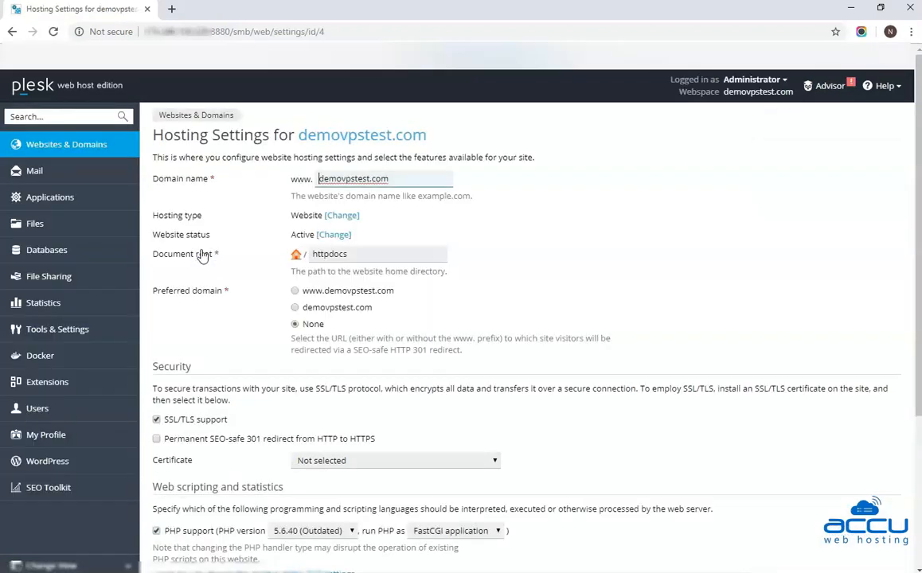
mouse_move(677, 305)
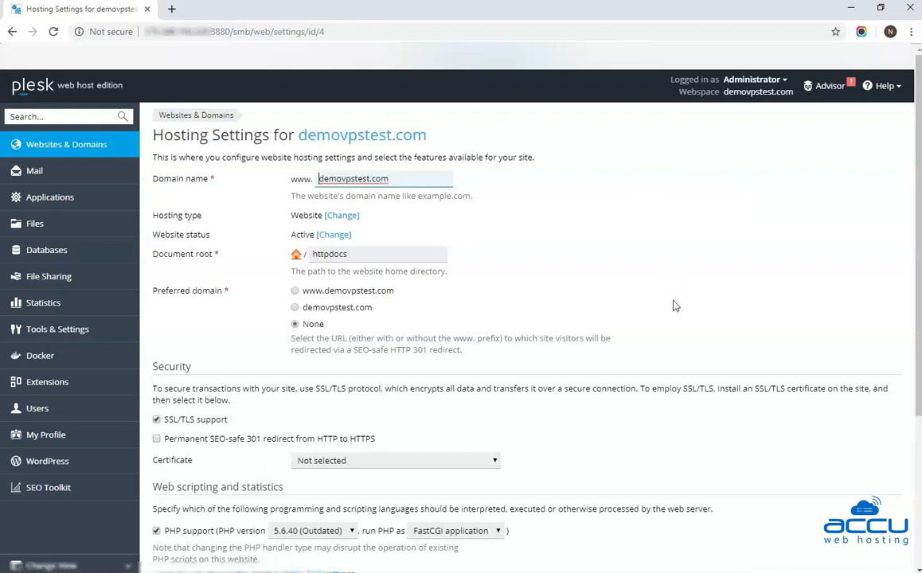
mouse_move(238, 353)
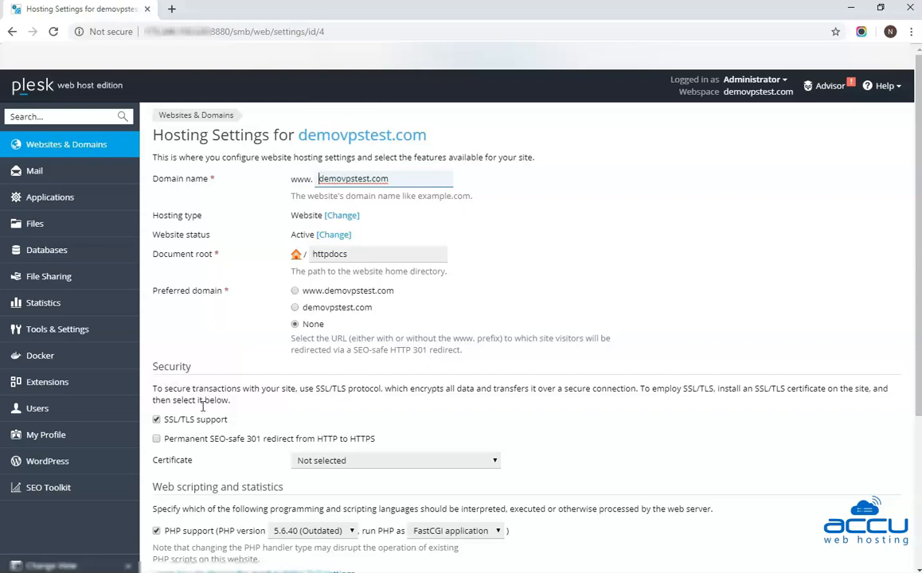
left_click(156, 439)
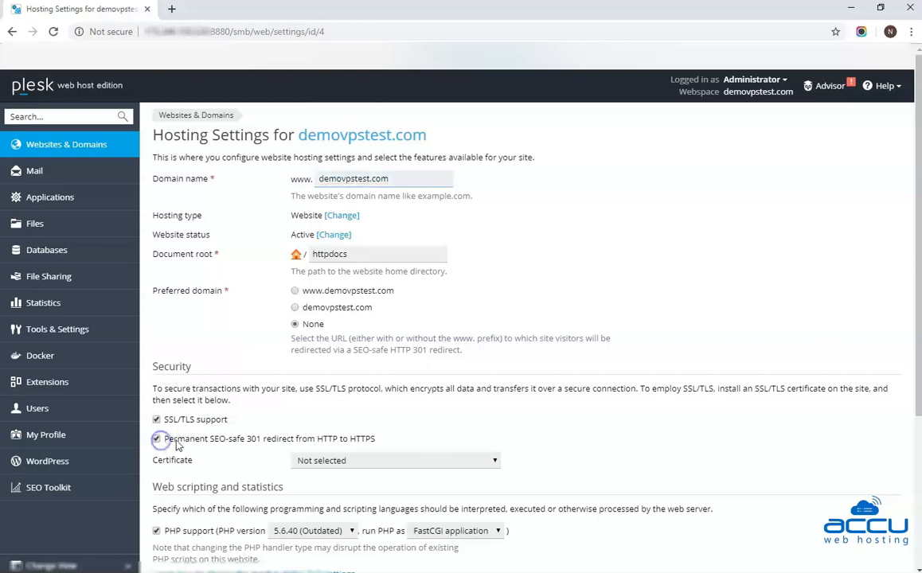
left_click(156, 439)
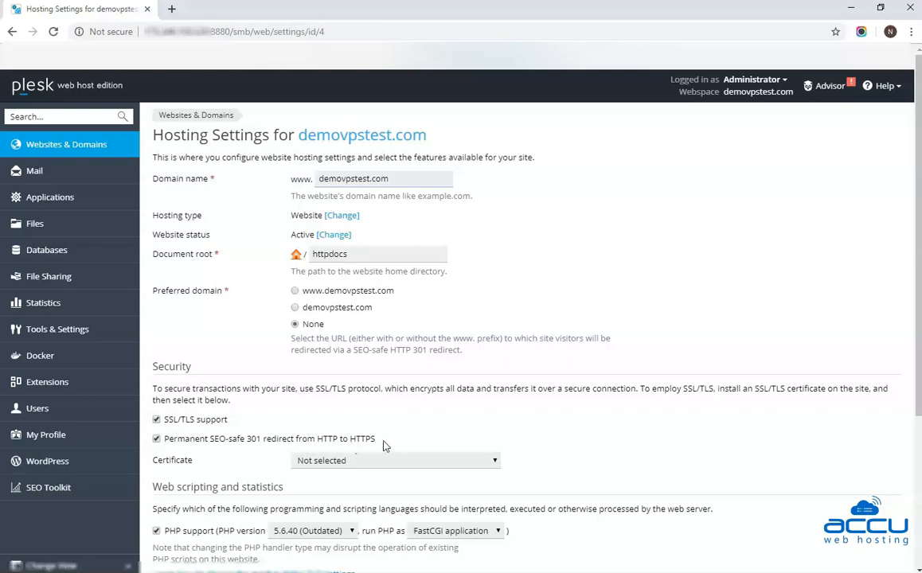
scroll("down", 3)
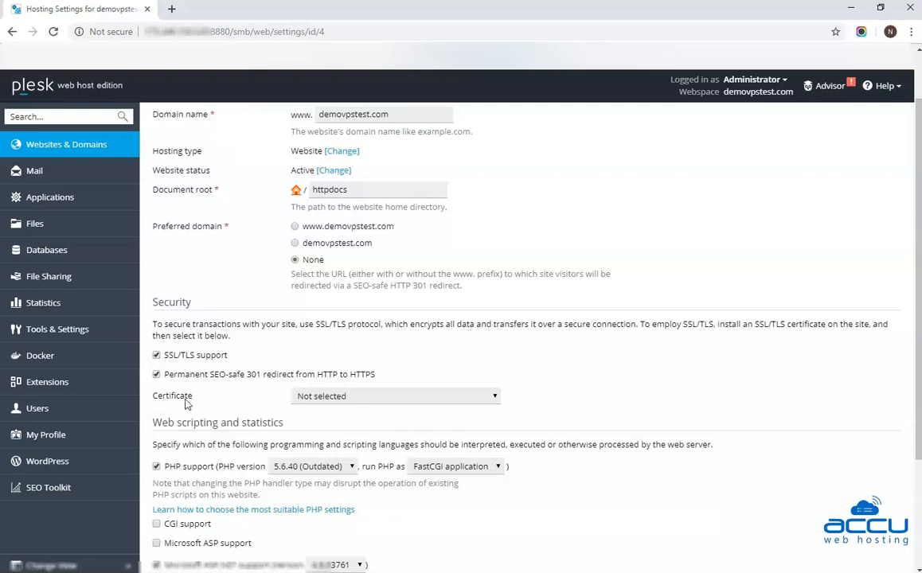
- Select the demovpstest.com2019-2020 certificate in the Security section's Certificate list
left_click(395, 395)
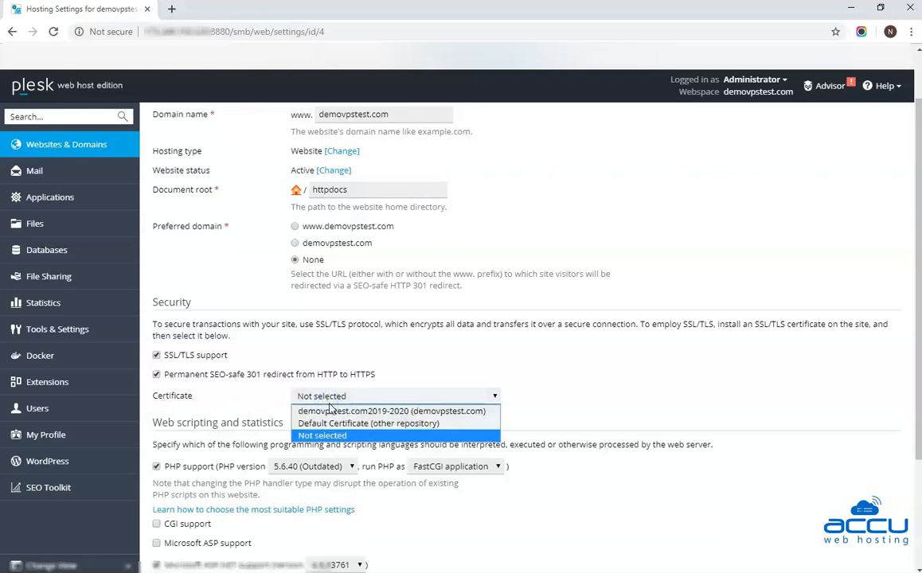
mouse_move(391, 411)
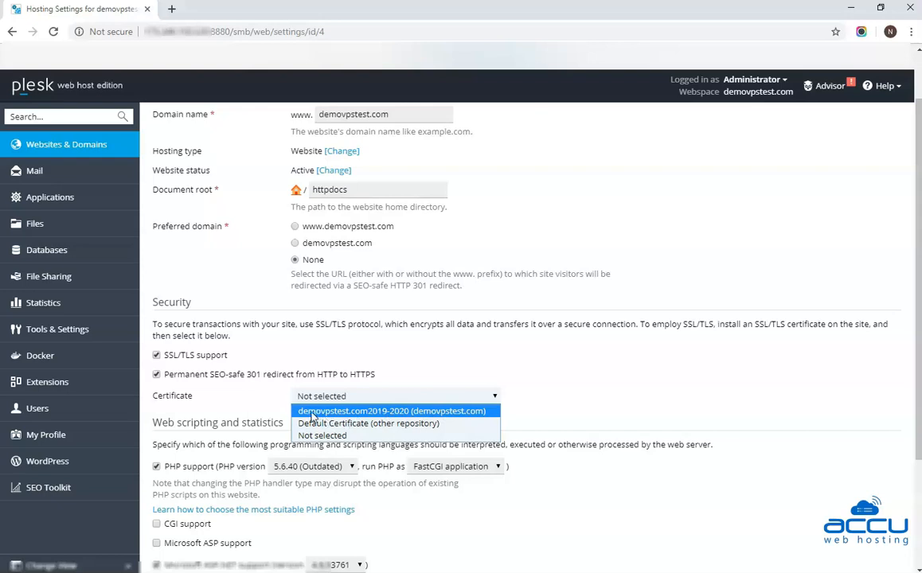
mouse_move(359, 420)
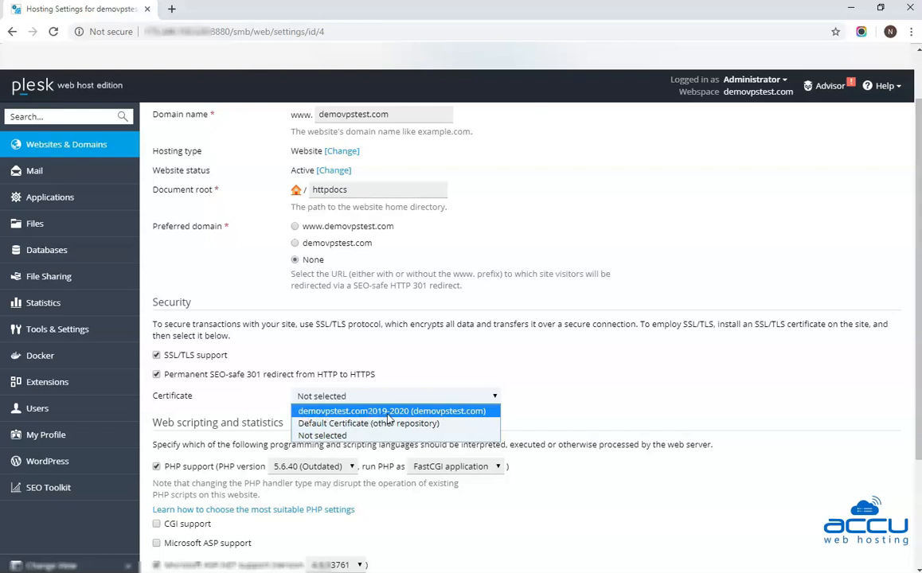
mouse_move(398, 420)
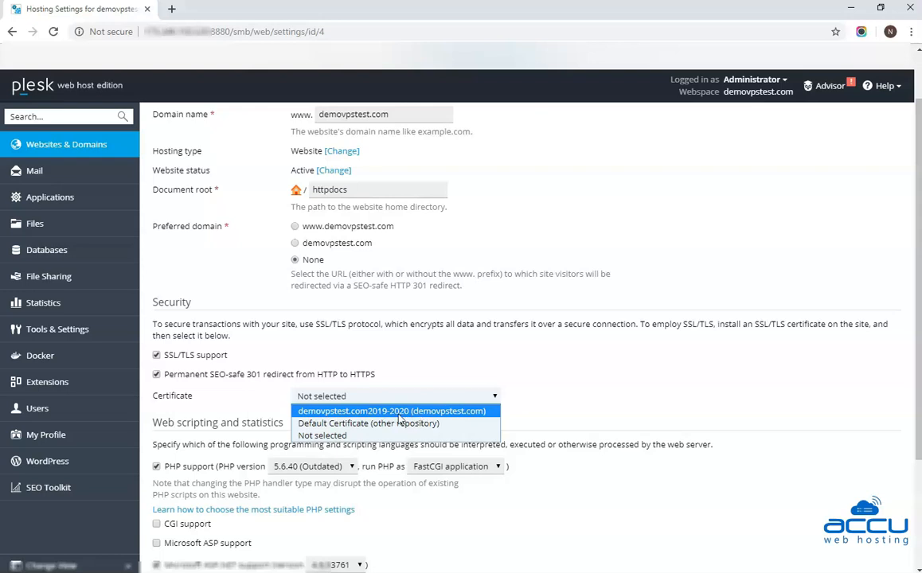
left_click(390, 411)
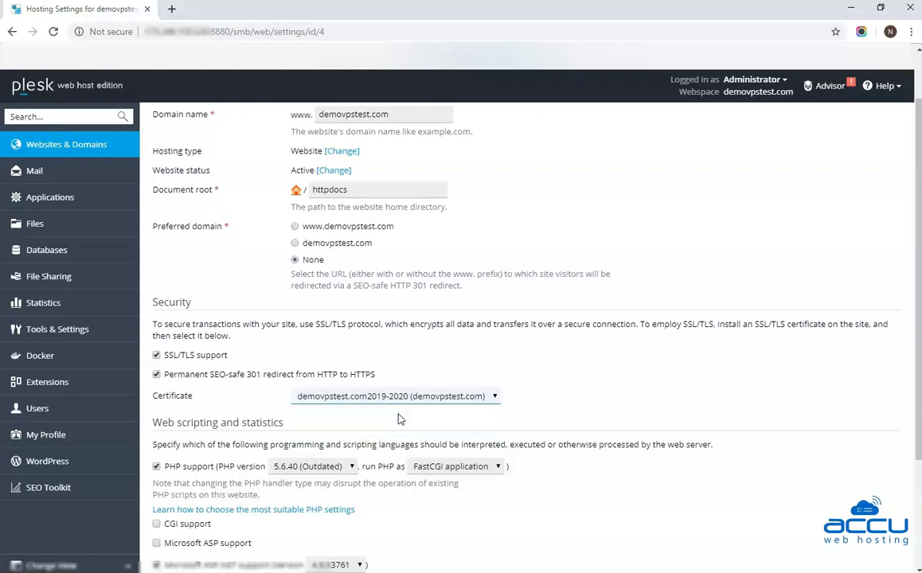
scroll("down", 3)
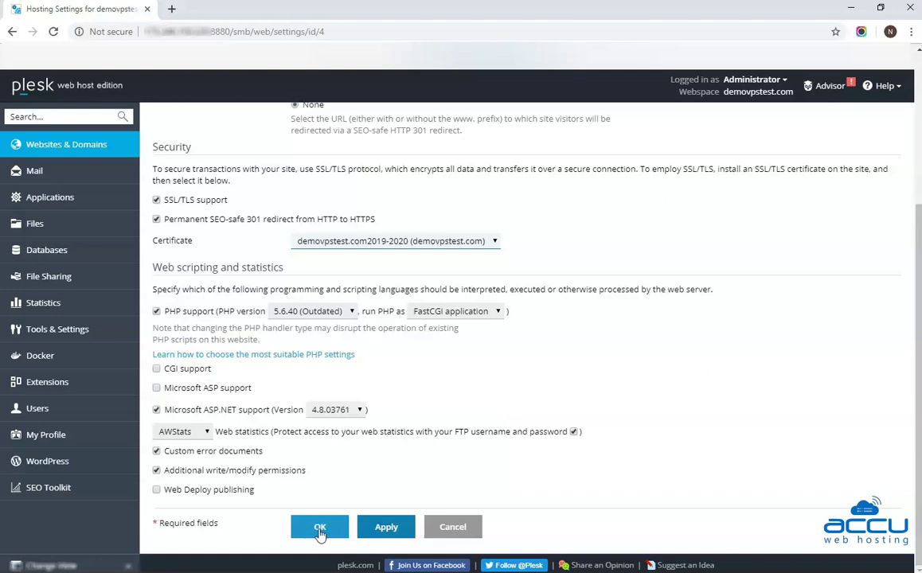
- Save the hosting settings with OK so Plesk confirms they were updated
left_click(320, 527)
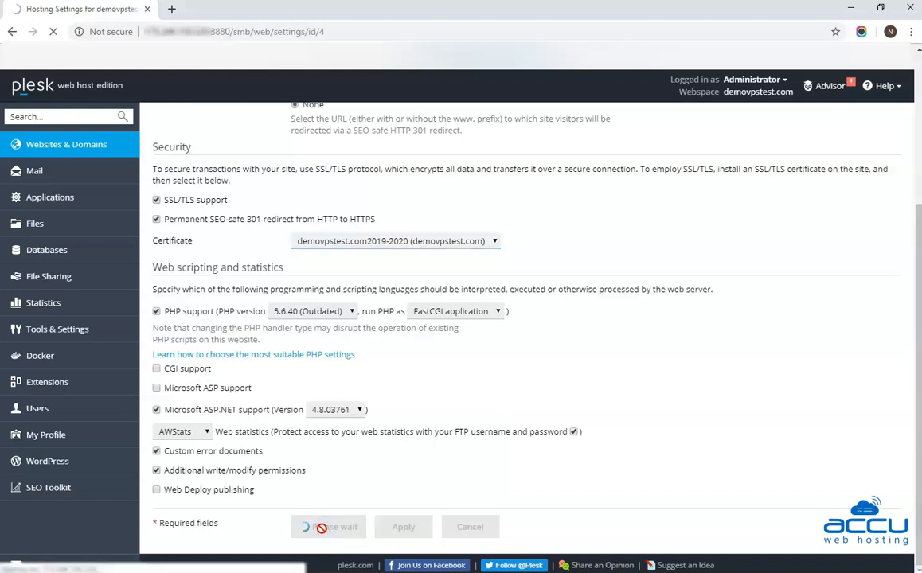
left_click(403, 525)
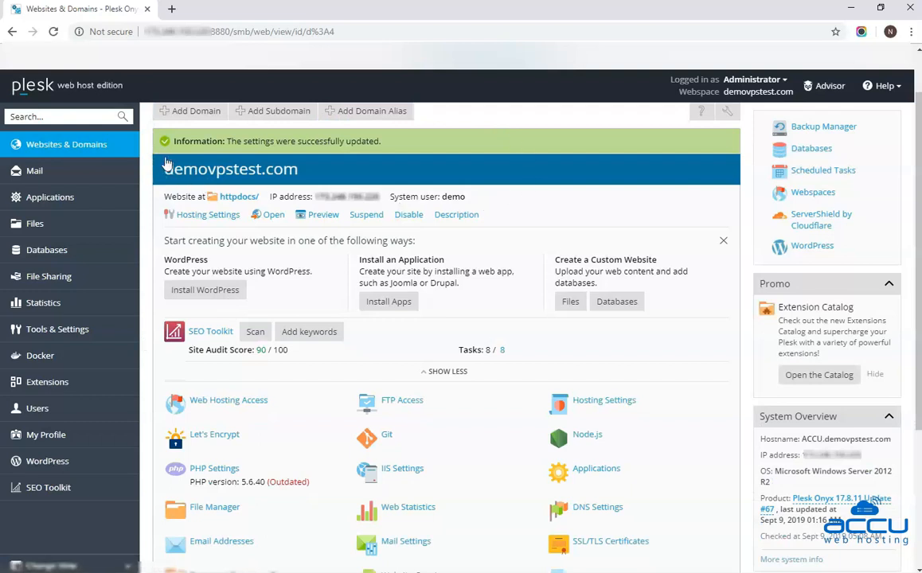
mouse_move(427, 180)
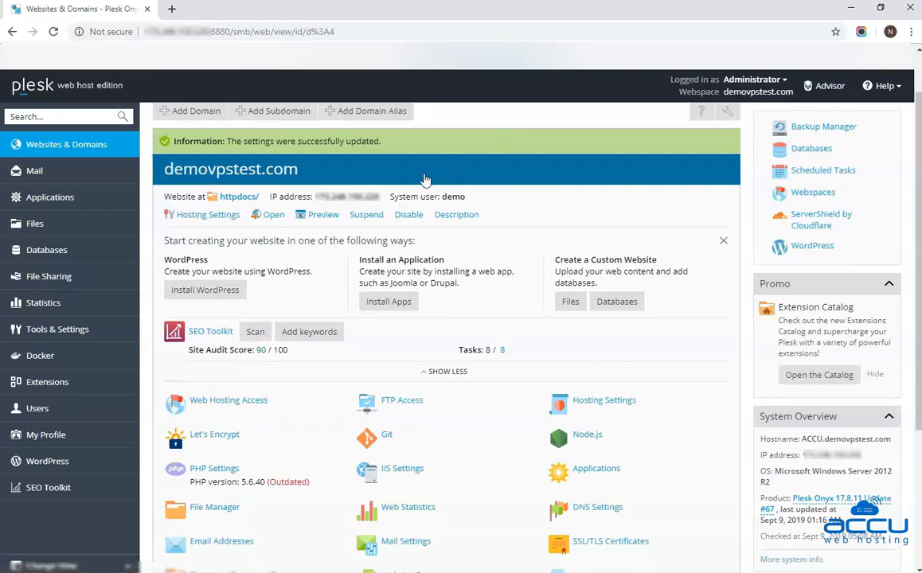